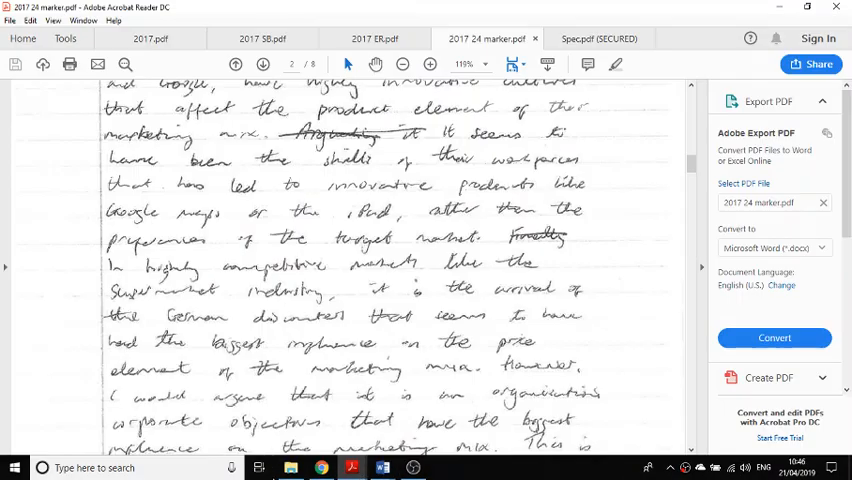
Step: Bring up the 2017 Business Paper 3 question paper at its front cover
left_click(155, 38)
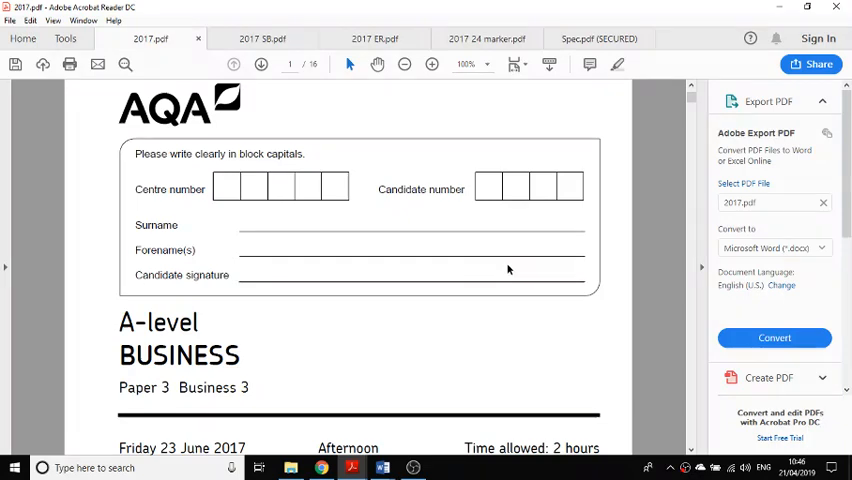
mouse_move(466, 251)
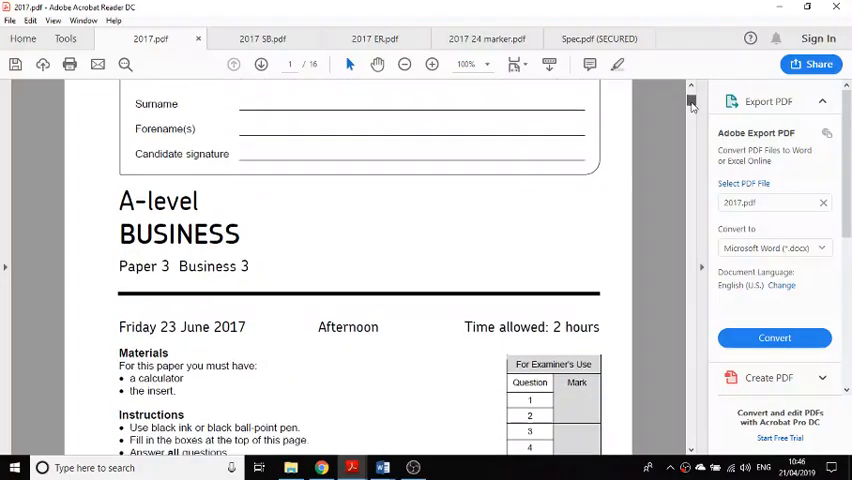
Step: Read Source 1 of the KMH plc case study against question 01, ending on the insert's cover
left_click(261, 38)
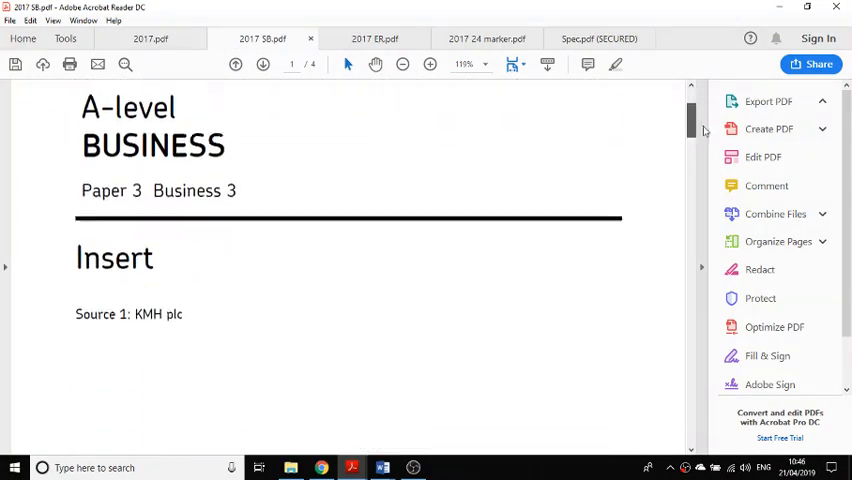
scroll("down", 3)
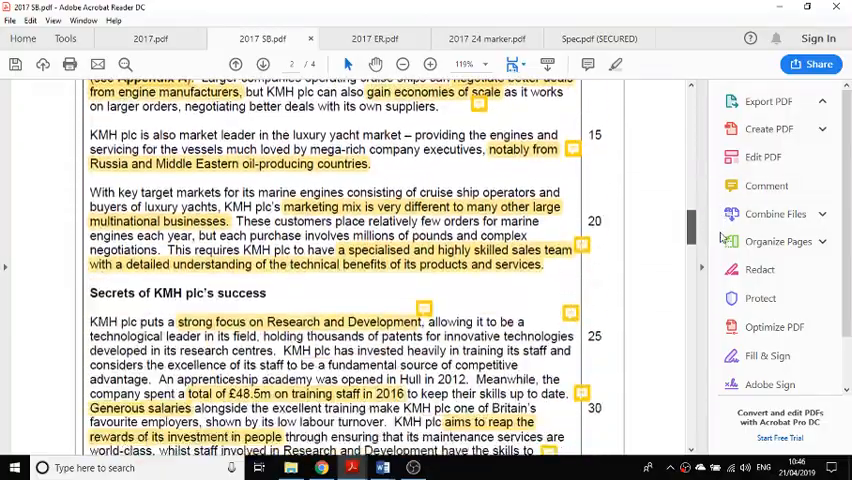
scroll("down", 3)
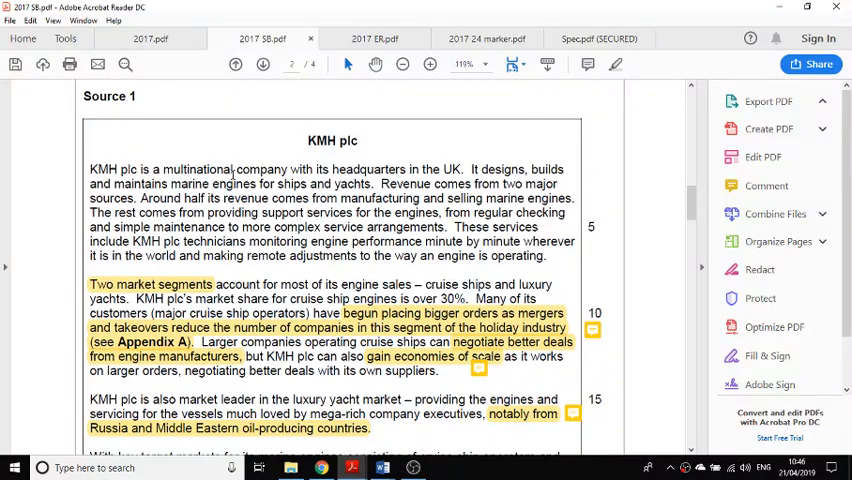
mouse_move(620, 195)
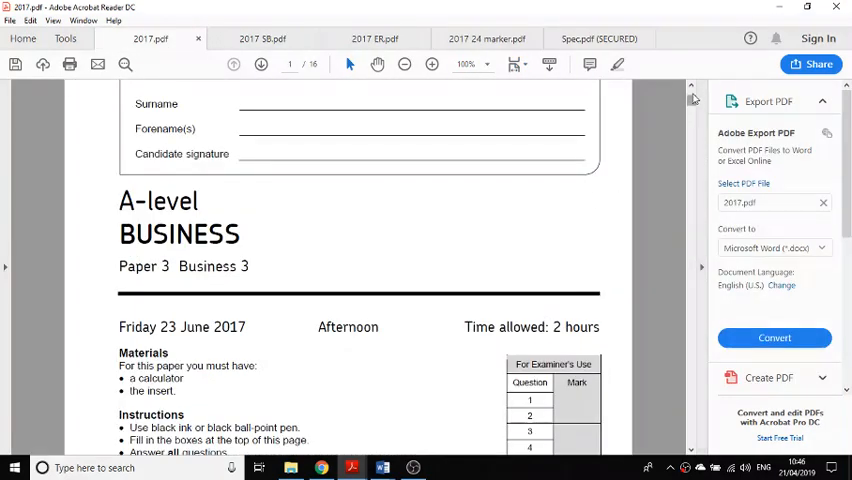
scroll("down", 3)
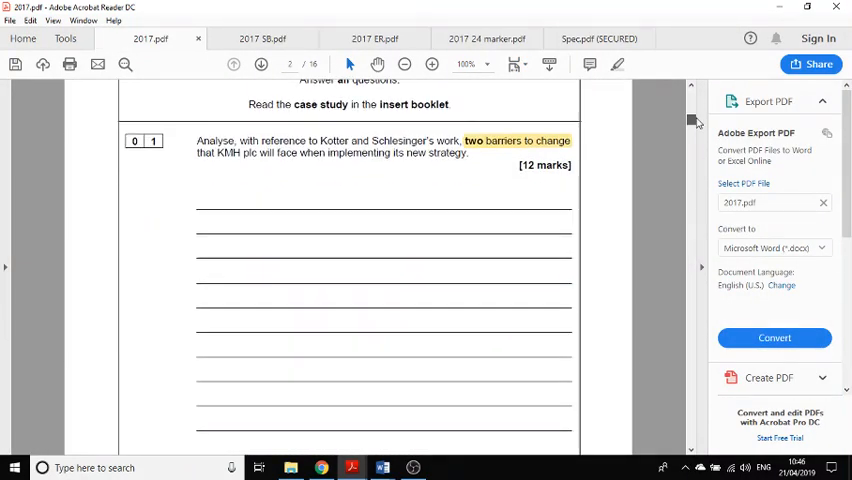
scroll("down", 3)
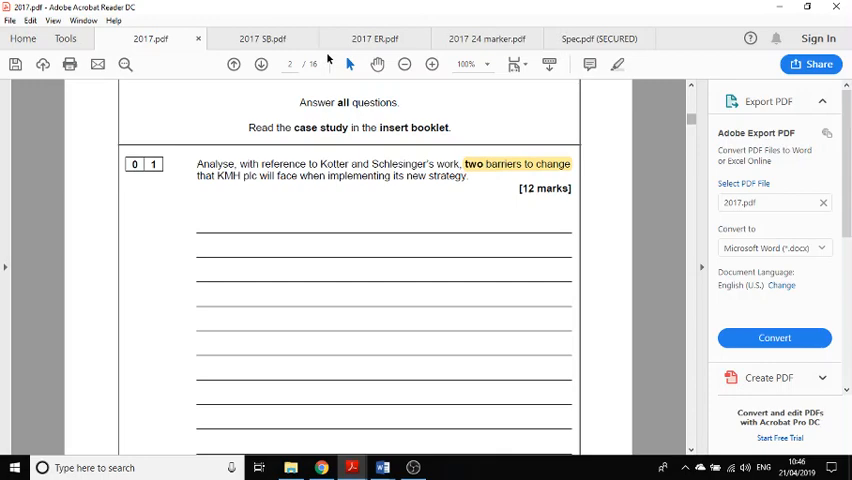
left_click(262, 38)
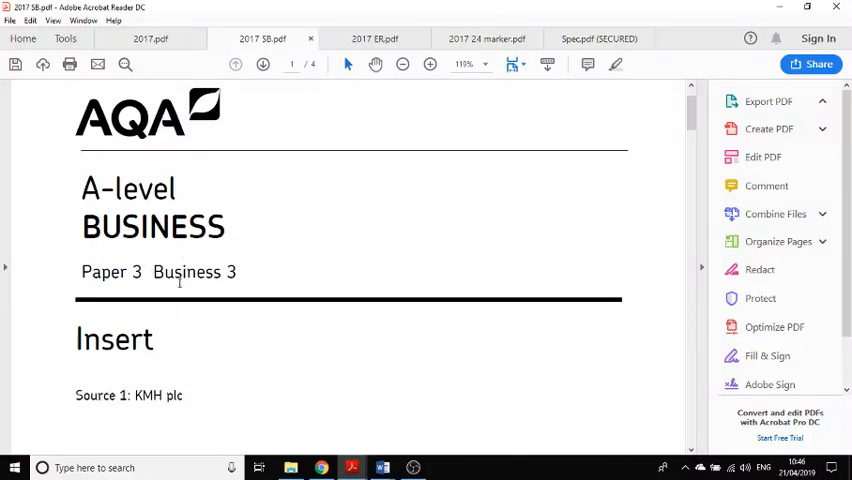
mouse_move(337, 267)
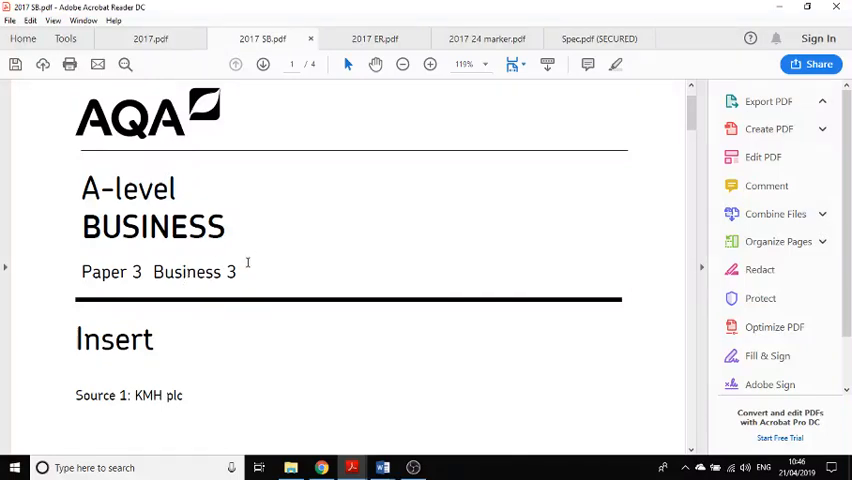
mouse_move(260, 338)
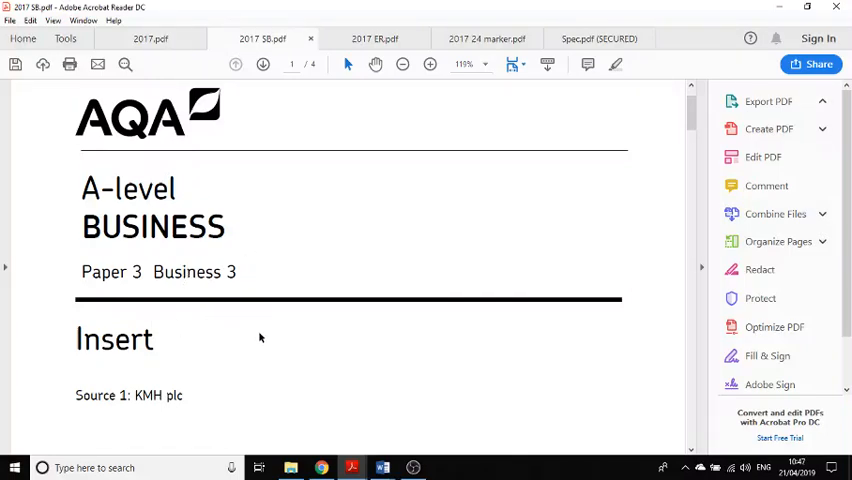
mouse_move(301, 354)
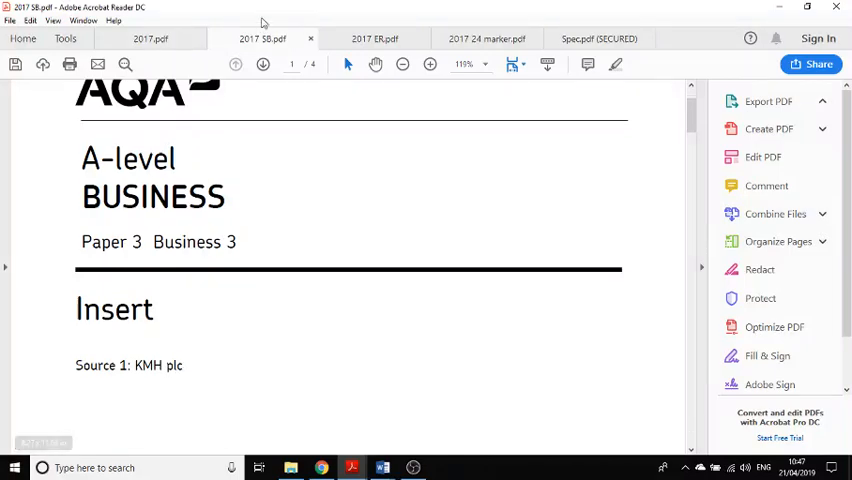
Step: Revisit question 01, then view the highlighted market segment passages on Source 1 page 2
left_click(150, 39)
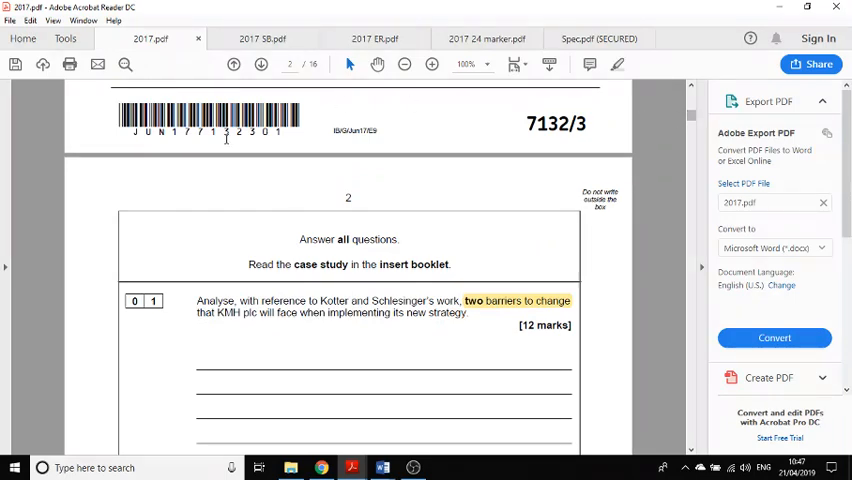
mouse_move(399, 346)
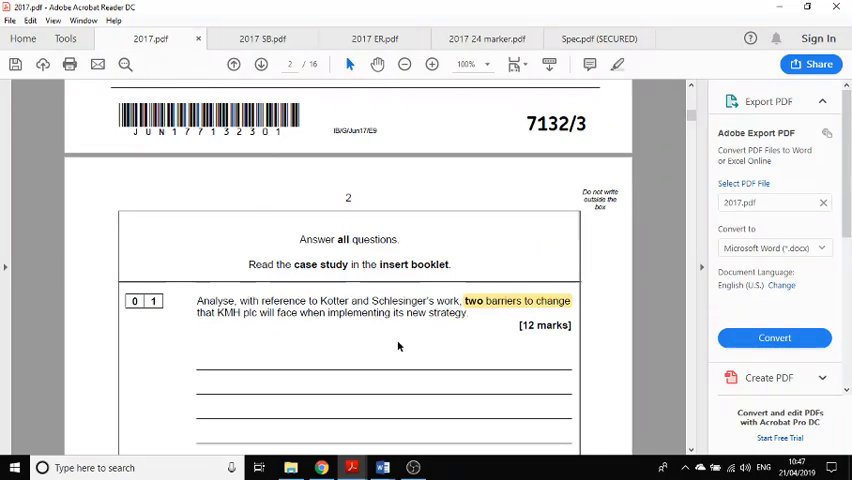
scroll("up", 3)
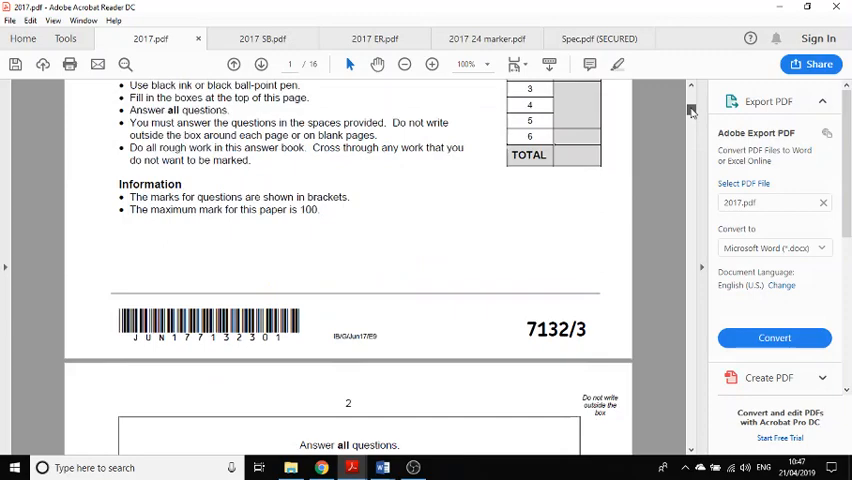
scroll("down", 3)
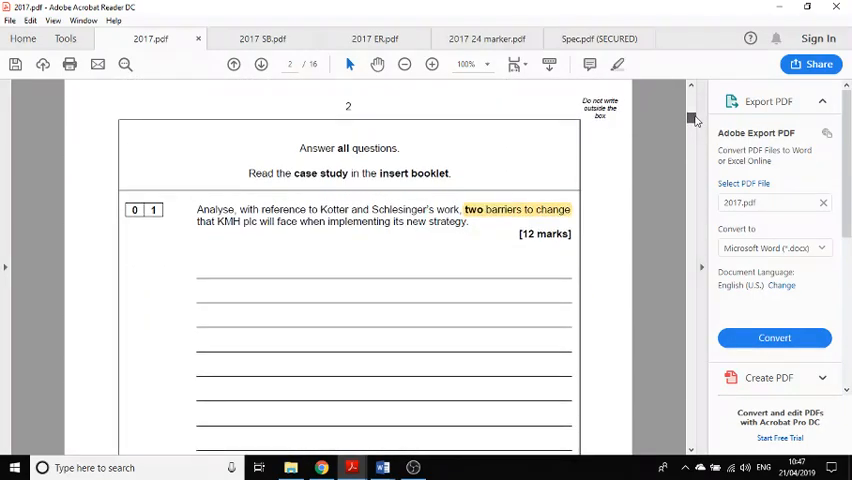
mouse_move(491, 221)
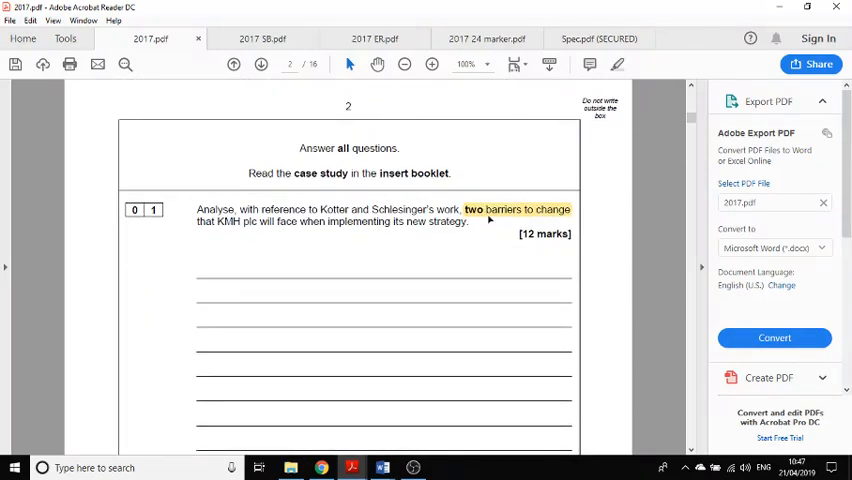
mouse_move(286, 333)
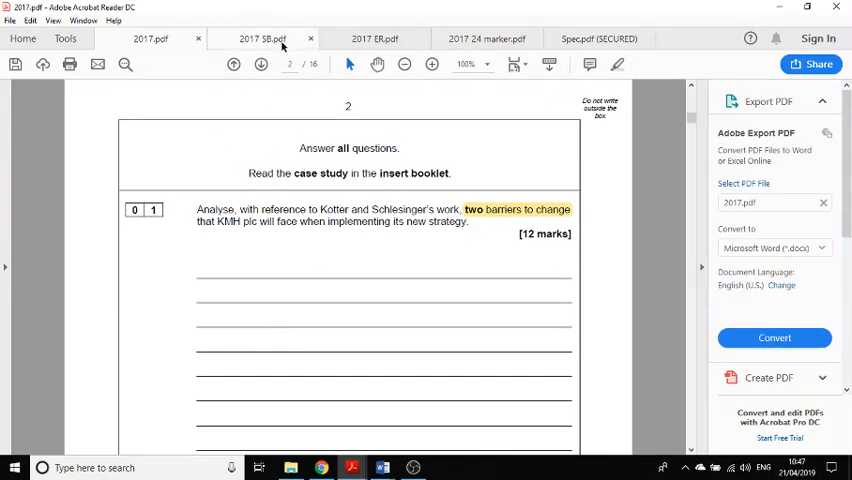
left_click(255, 39)
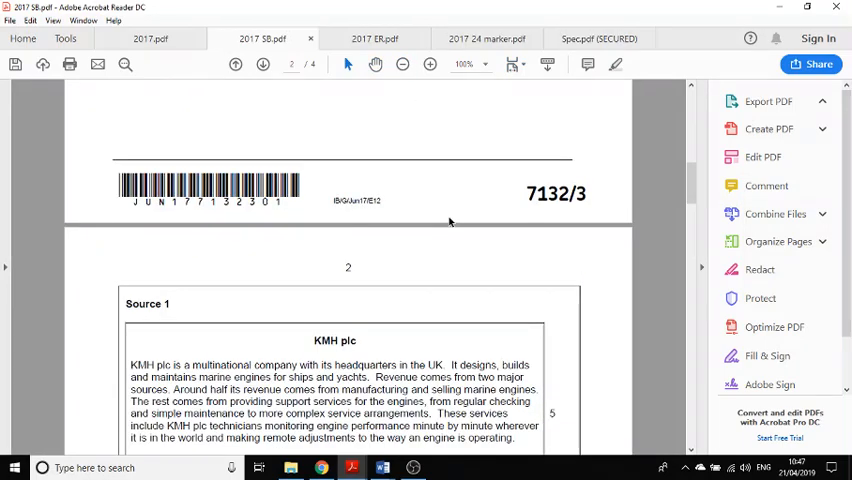
scroll("down", 3)
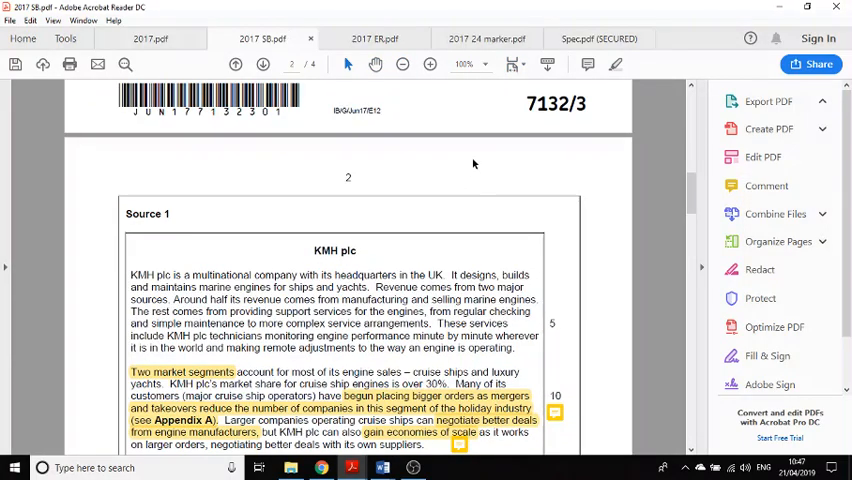
mouse_move(488, 187)
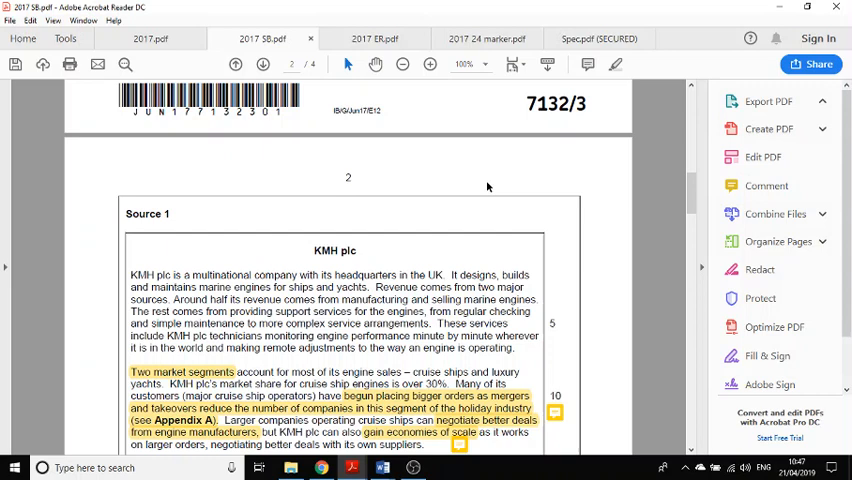
mouse_move(489, 166)
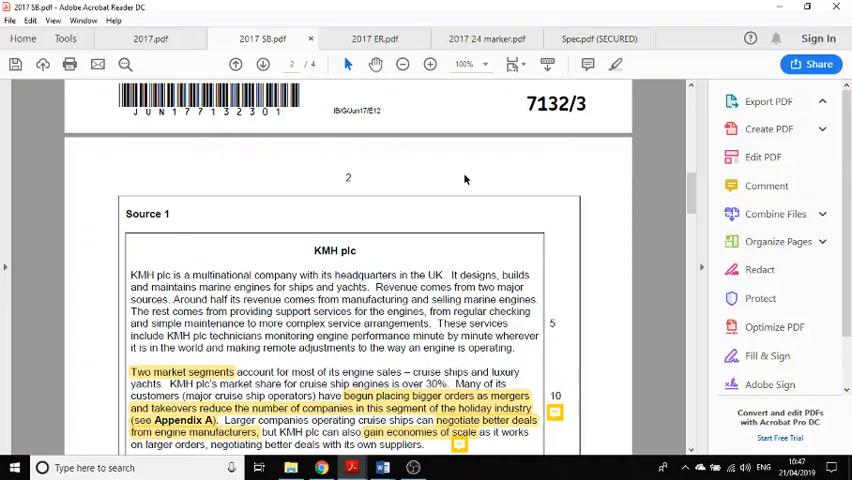
mouse_move(168, 62)
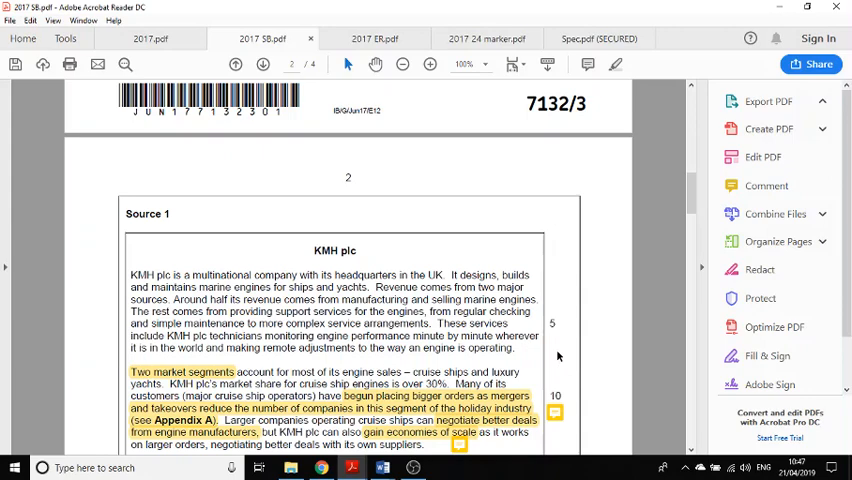
Step: Review highlighted terms in questions 01–04, like 'power of buyers', checking the insert briefly
left_click(373, 38)
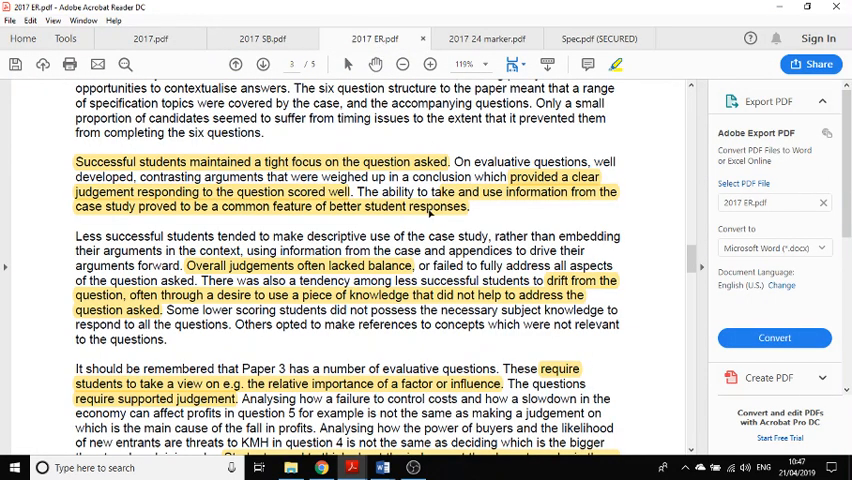
left_click(150, 39)
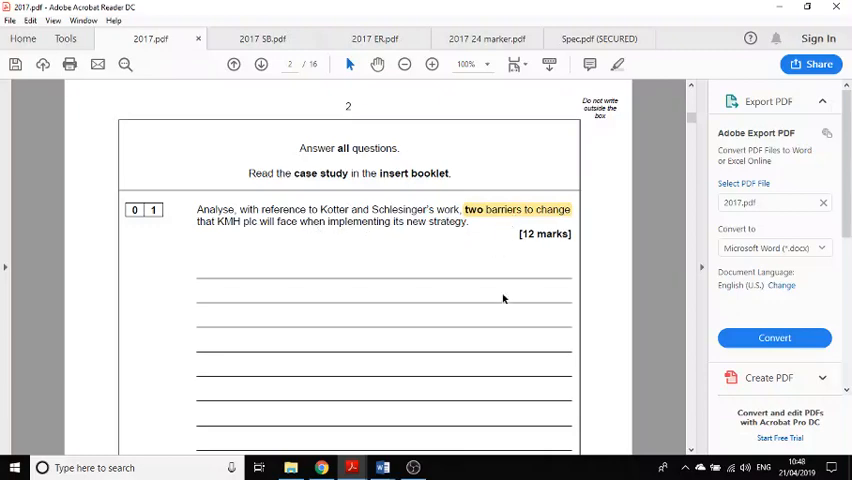
scroll("down", 3)
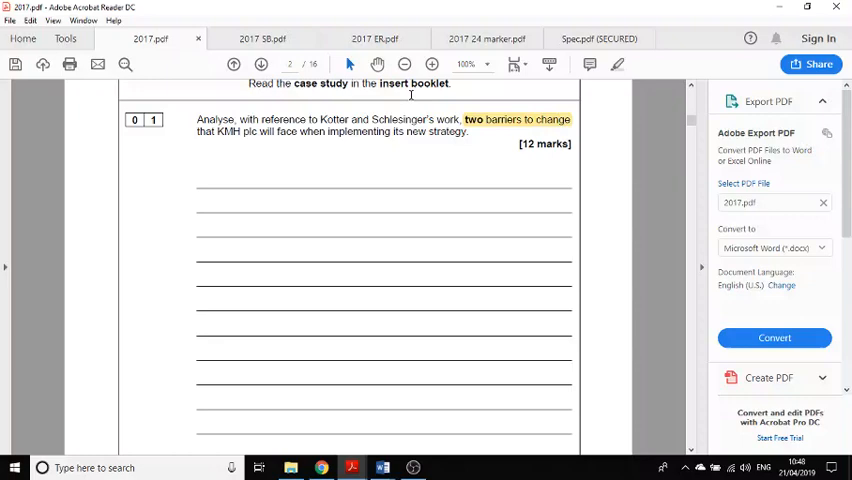
left_click(258, 38)
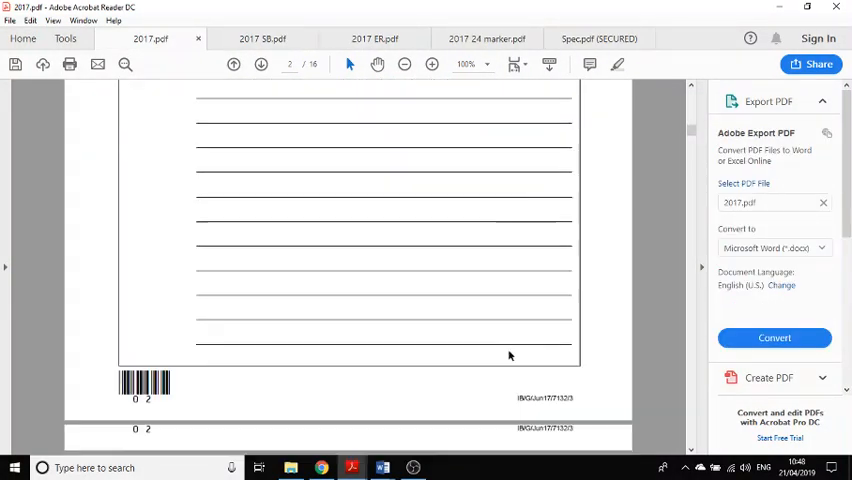
scroll("down", 3)
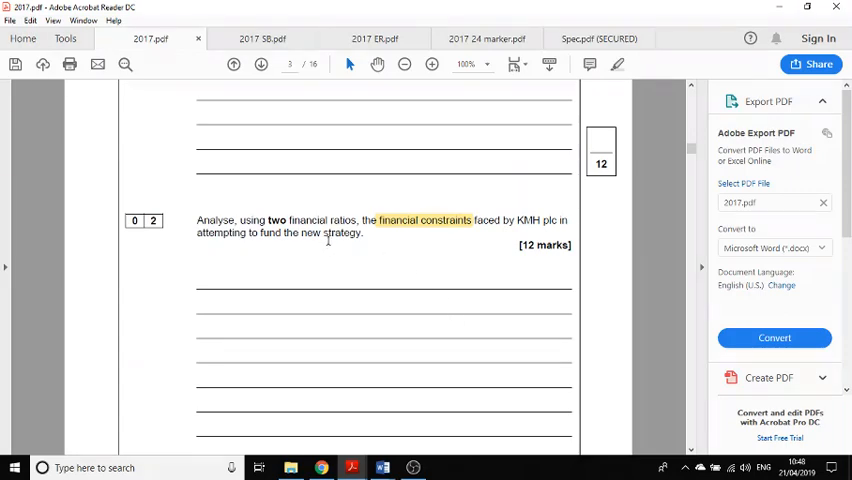
mouse_move(347, 233)
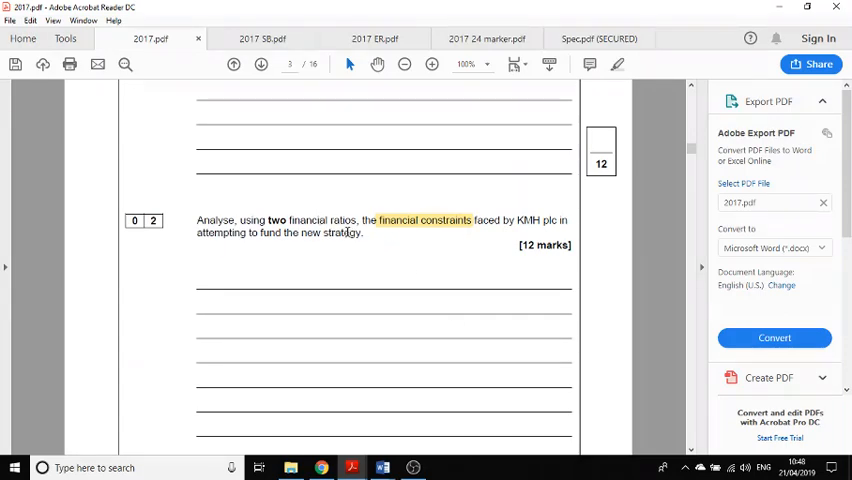
mouse_move(305, 220)
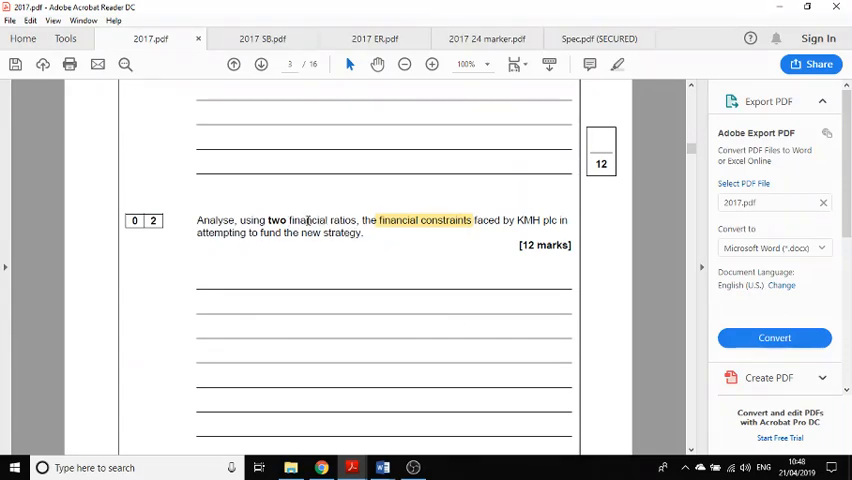
mouse_move(231, 93)
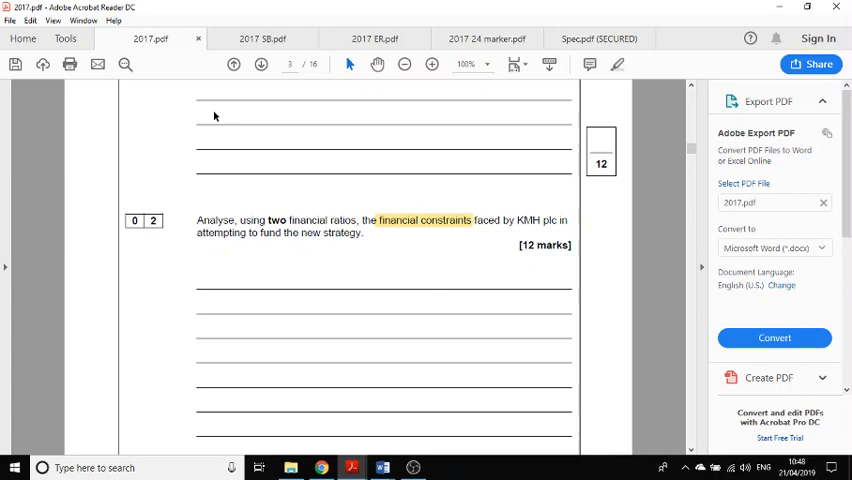
scroll("down", 3)
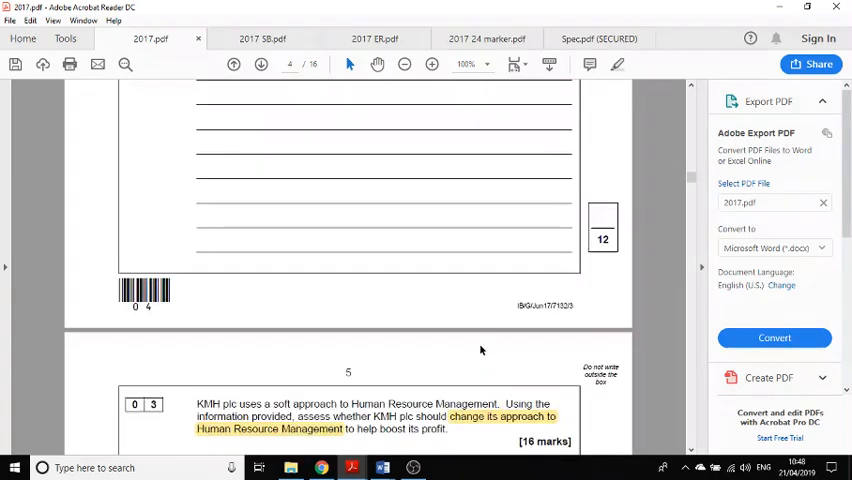
scroll("down", 3)
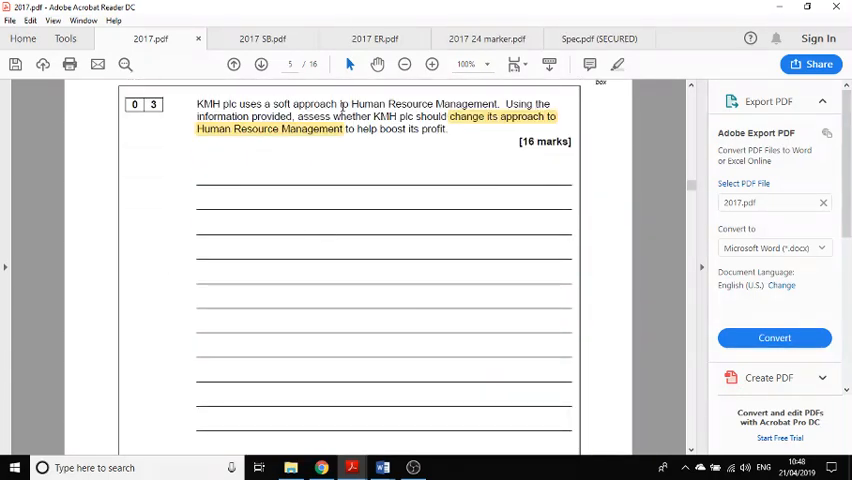
mouse_move(403, 108)
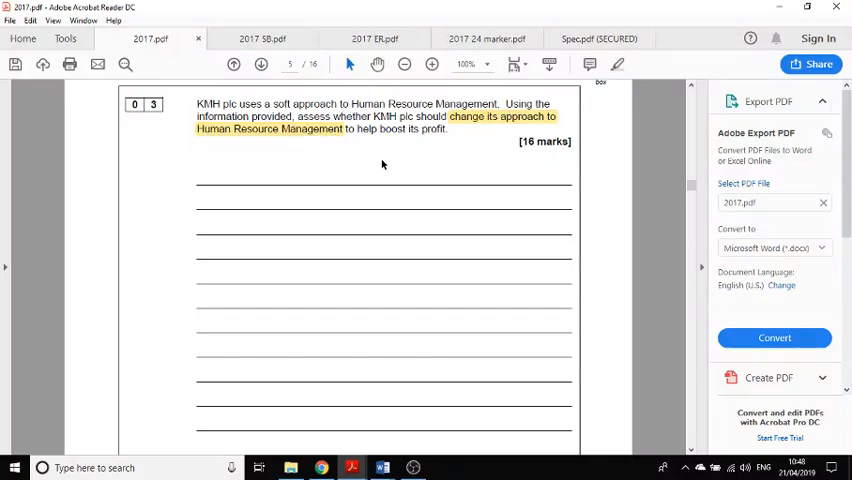
left_click(262, 38)
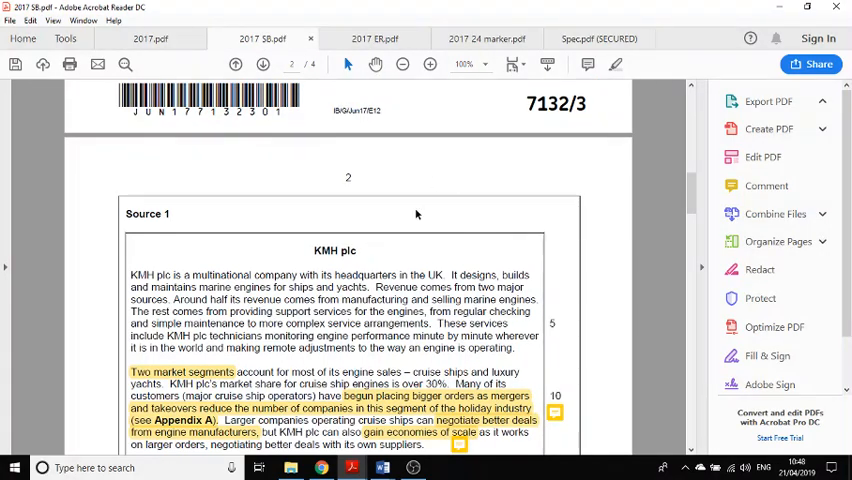
left_click(150, 38)
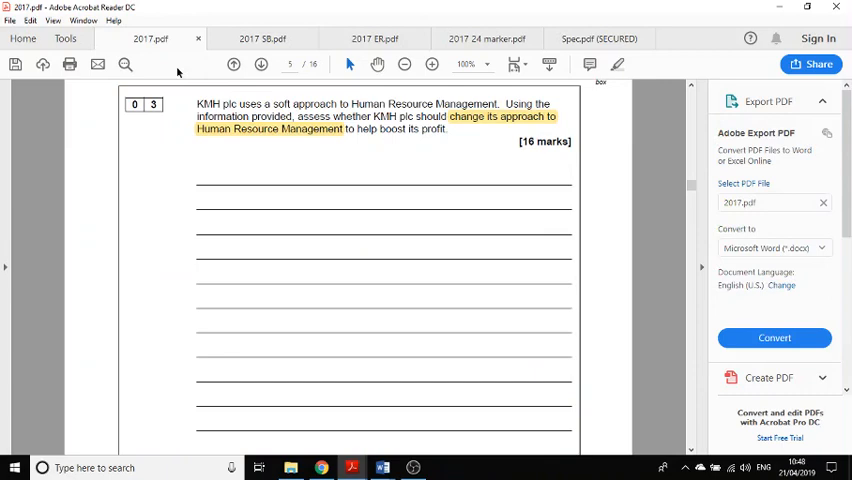
mouse_move(696, 196)
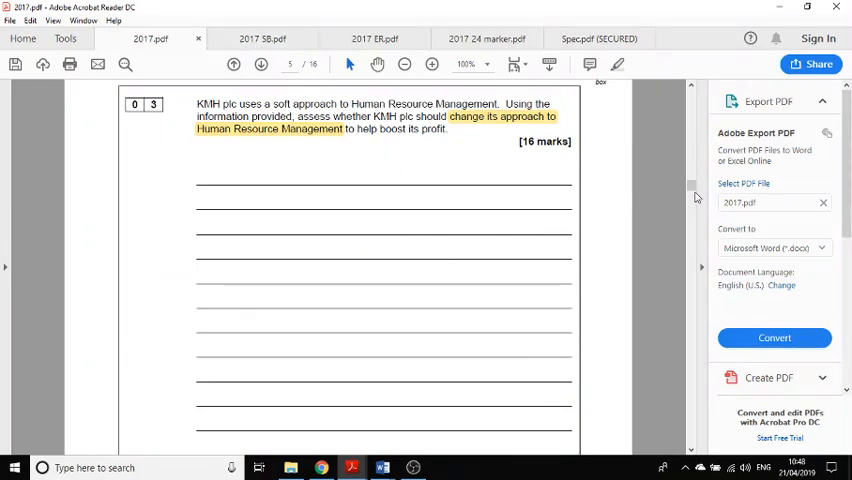
scroll("down", 3)
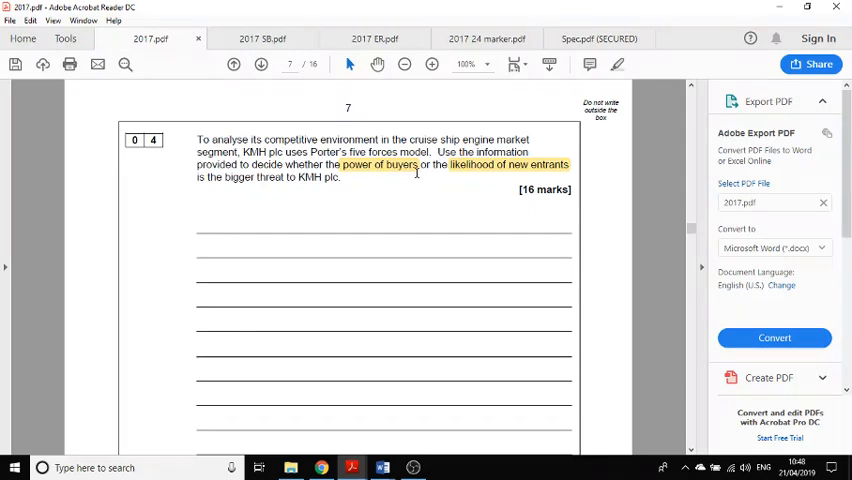
mouse_move(290, 191)
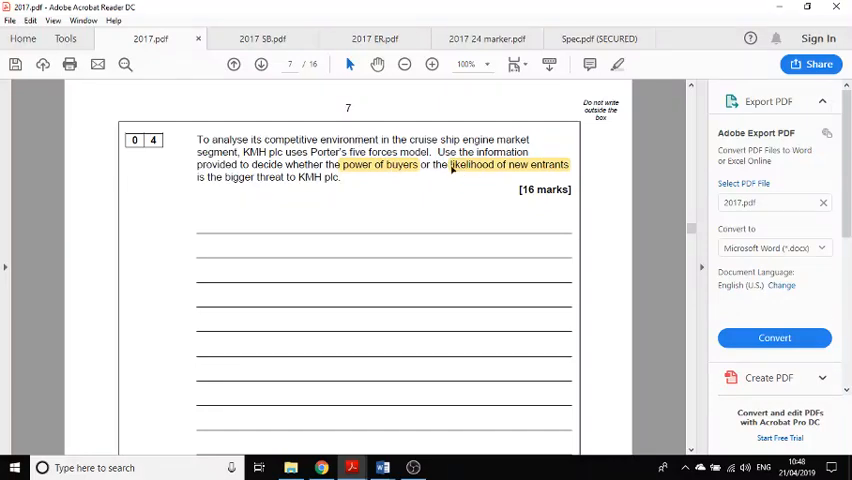
mouse_move(629, 237)
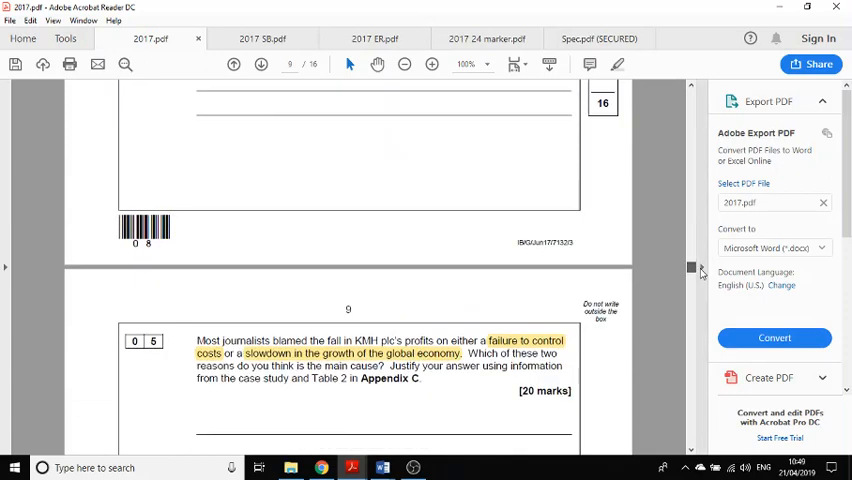
Step: Review questions 05 and 06, then go back to question 02's 'financial constraints' highlight
scroll("down", 3)
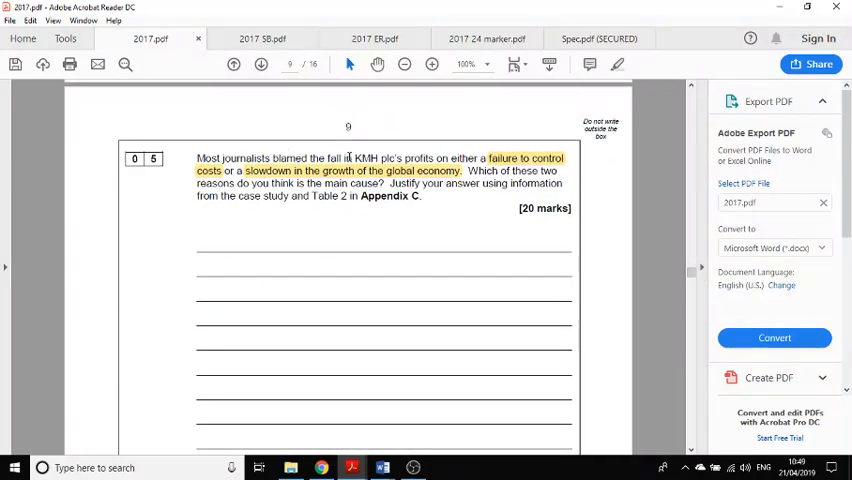
mouse_move(196, 181)
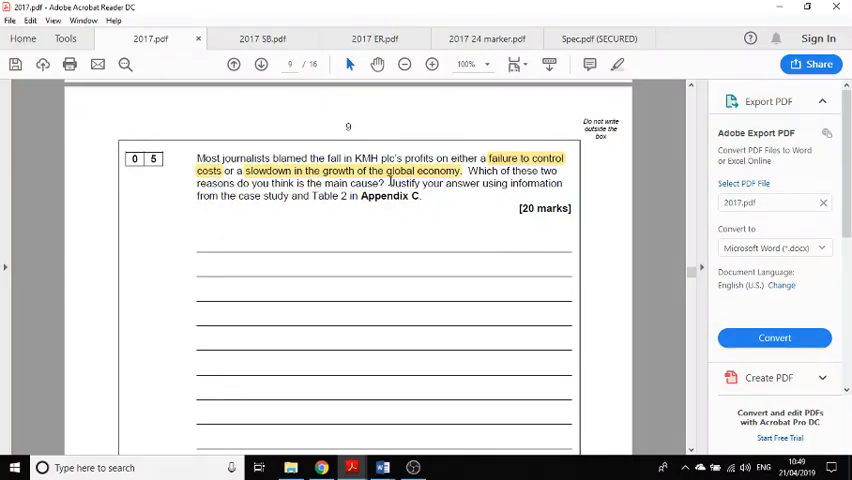
mouse_move(511, 171)
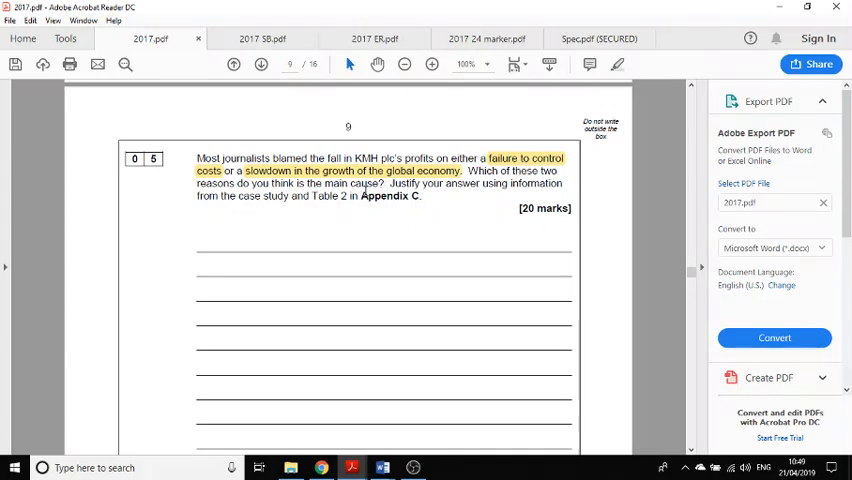
mouse_move(283, 85)
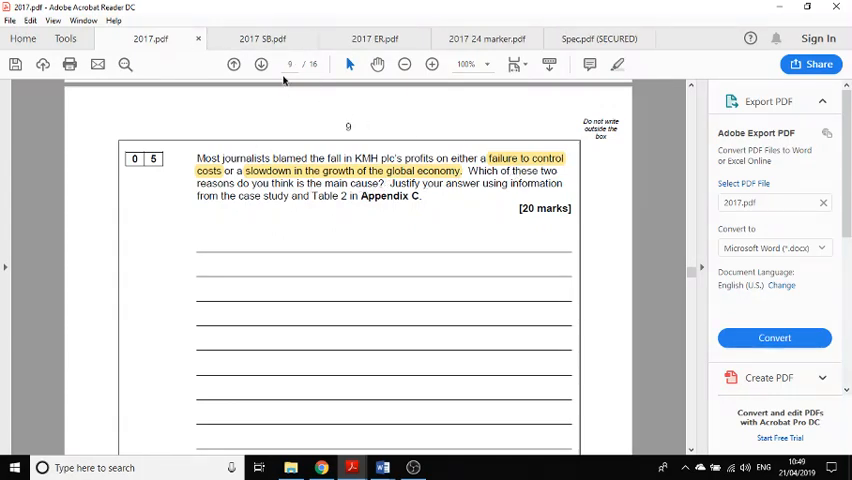
mouse_move(357, 188)
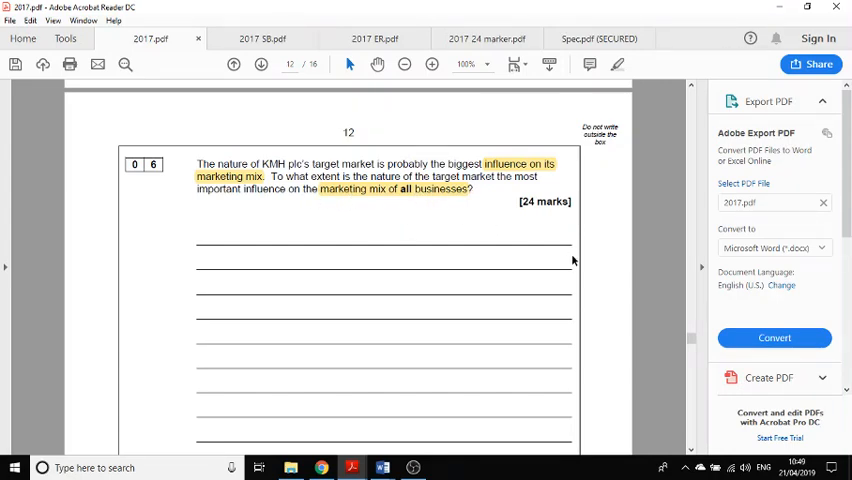
mouse_move(349, 64)
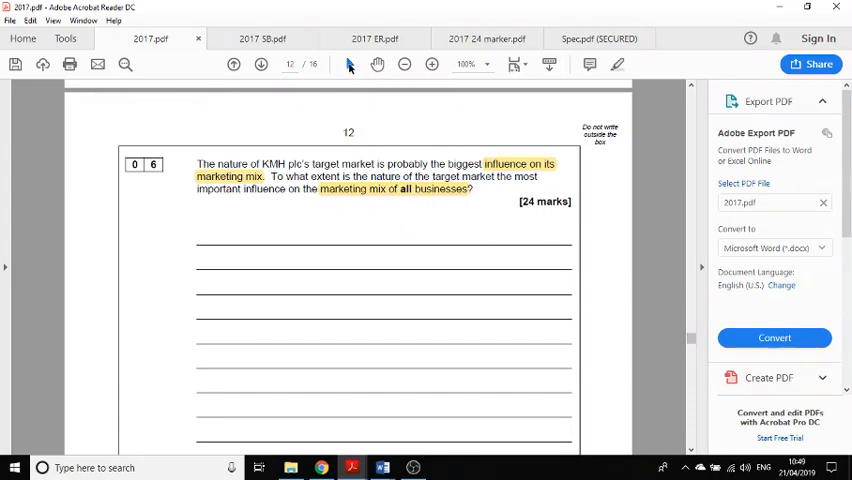
left_click(261, 39)
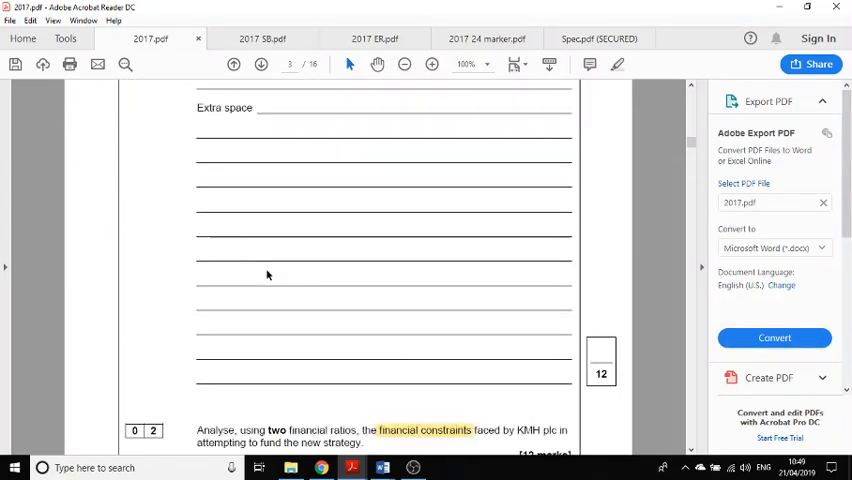
scroll("down", 3)
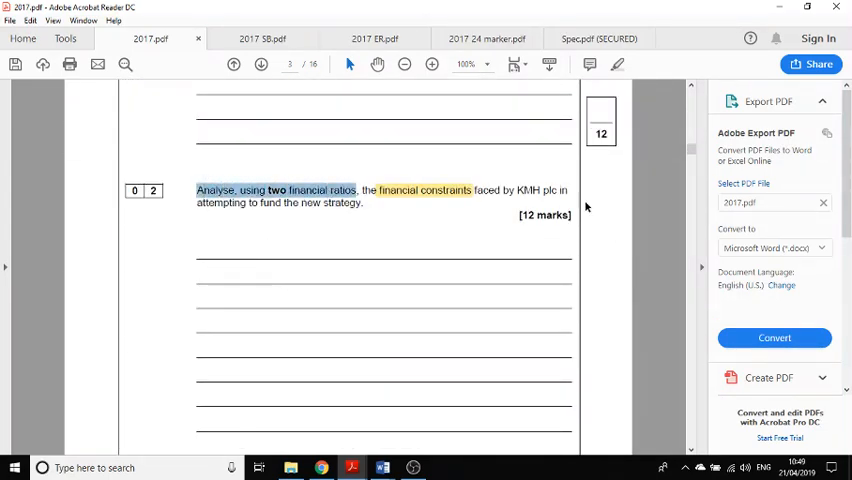
mouse_move(696, 152)
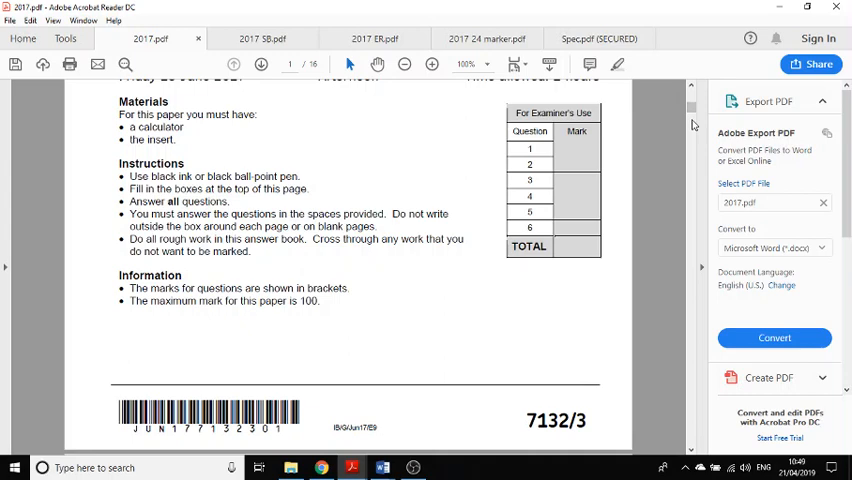
scroll("down", 3)
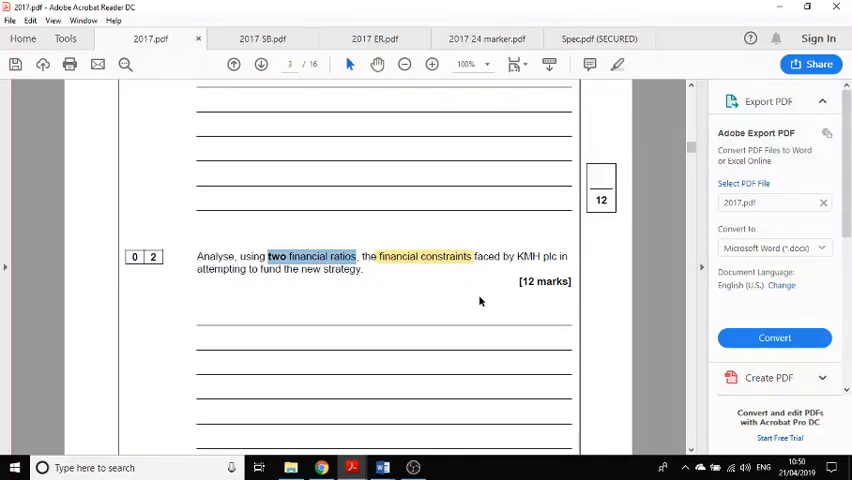
mouse_move(445, 292)
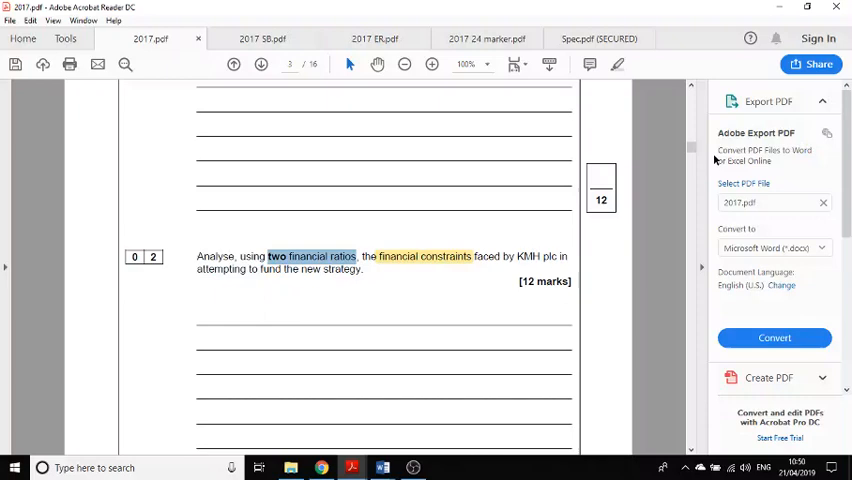
scroll("down", 3)
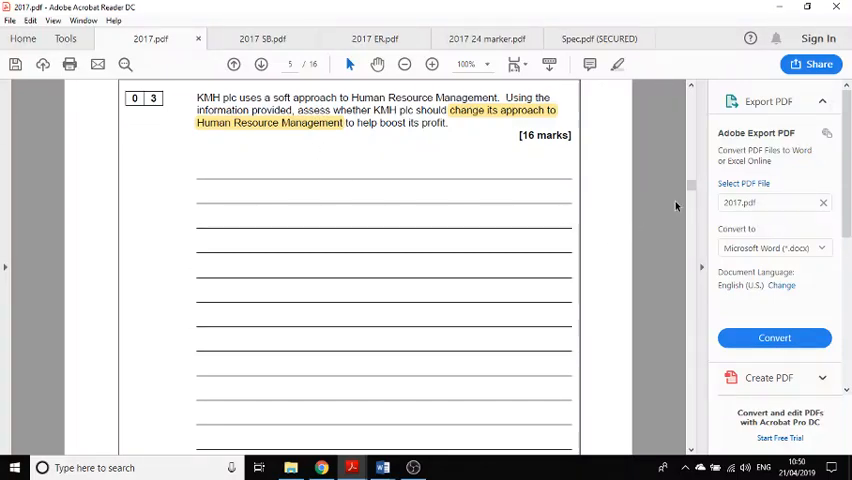
scroll("down", 3)
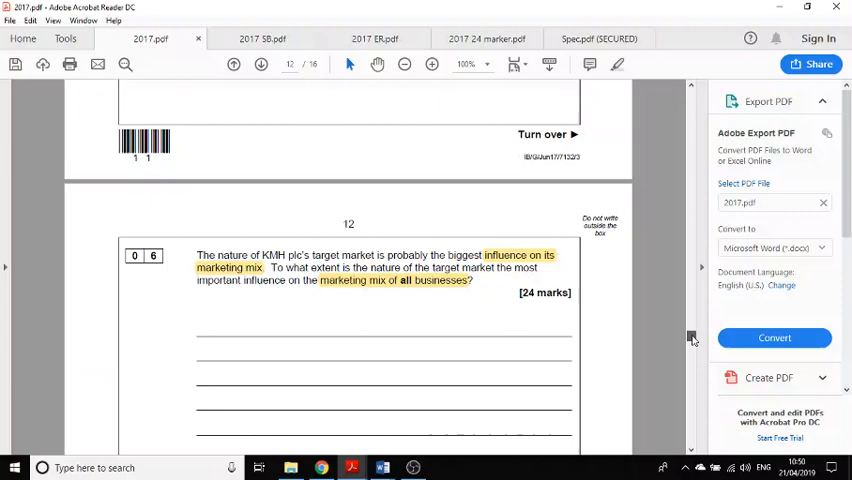
scroll("down", 3)
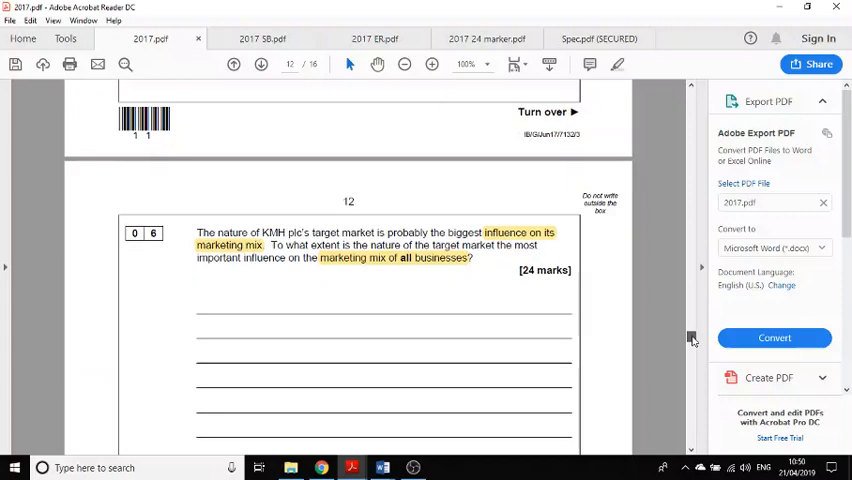
mouse_move(690, 315)
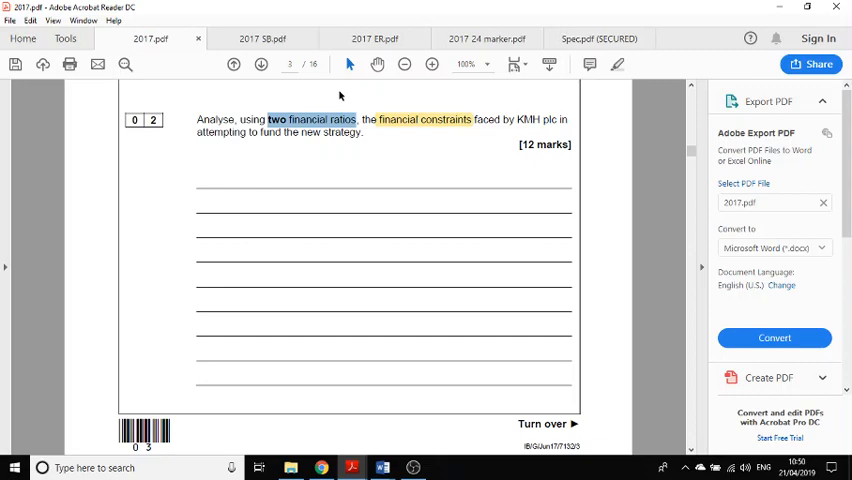
left_click(268, 38)
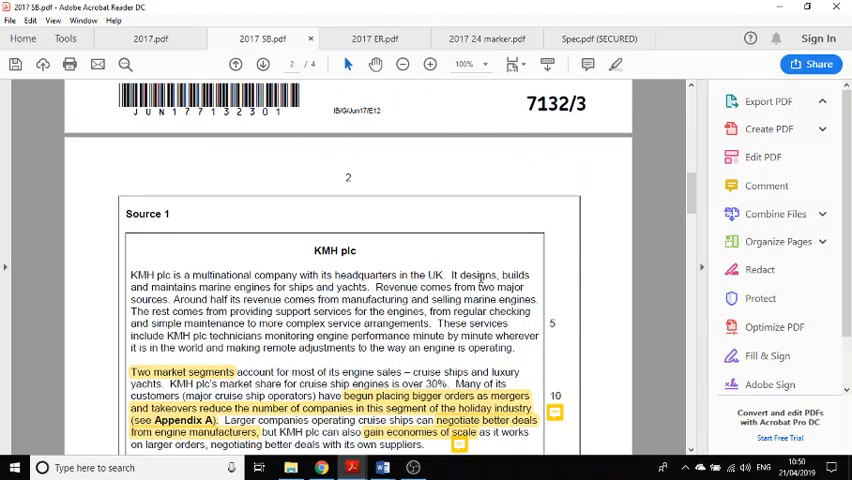
scroll("down", 3)
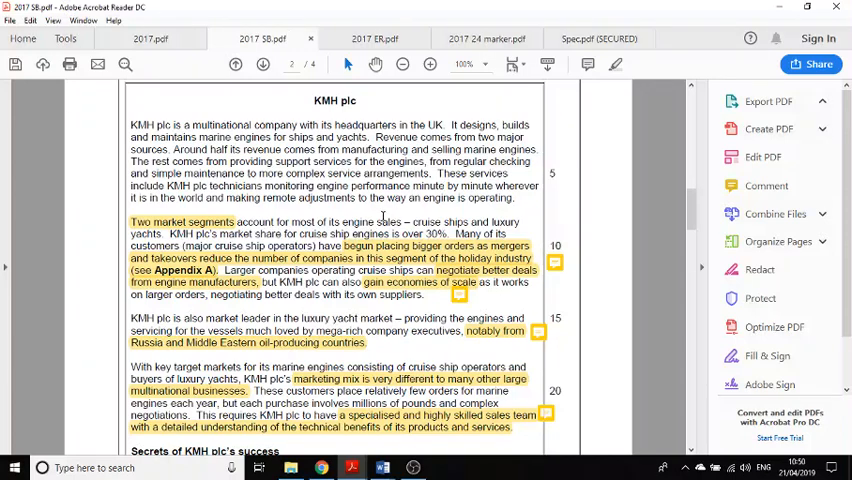
mouse_move(362, 222)
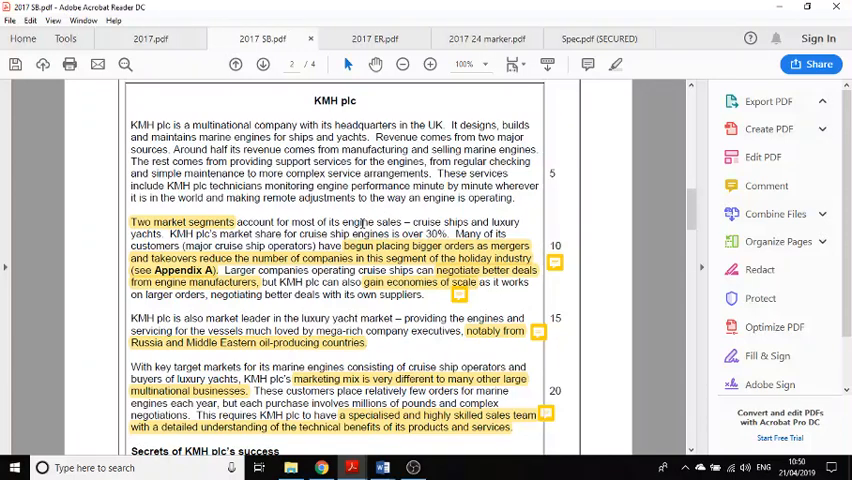
scroll("down", 3)
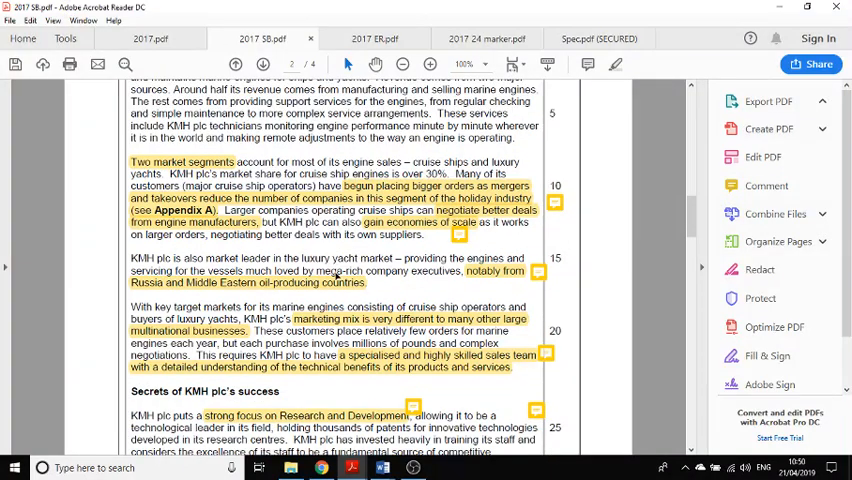
mouse_move(556, 172)
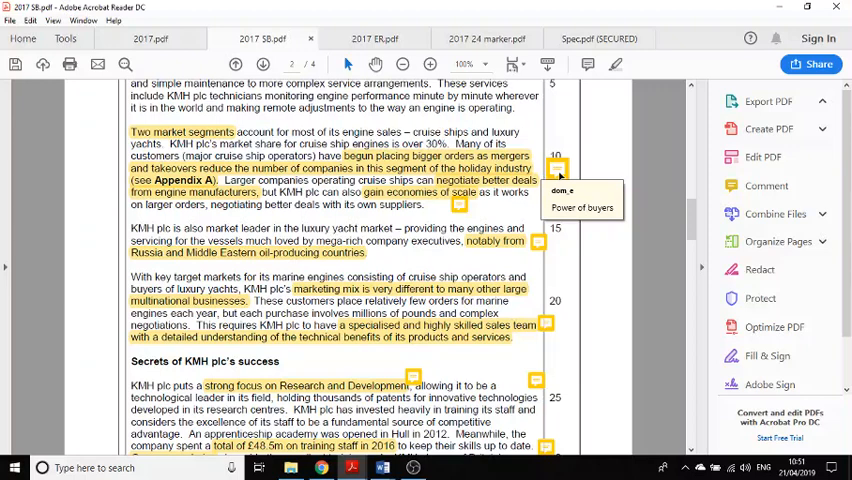
mouse_move(461, 203)
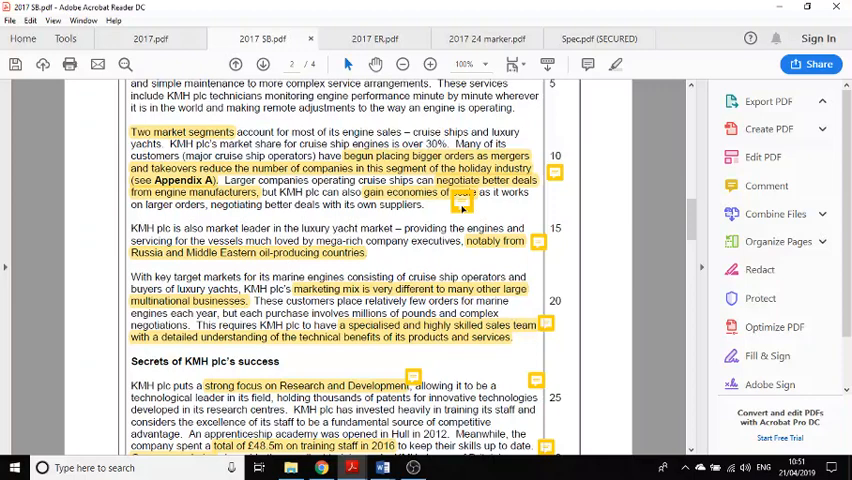
left_click(460, 202)
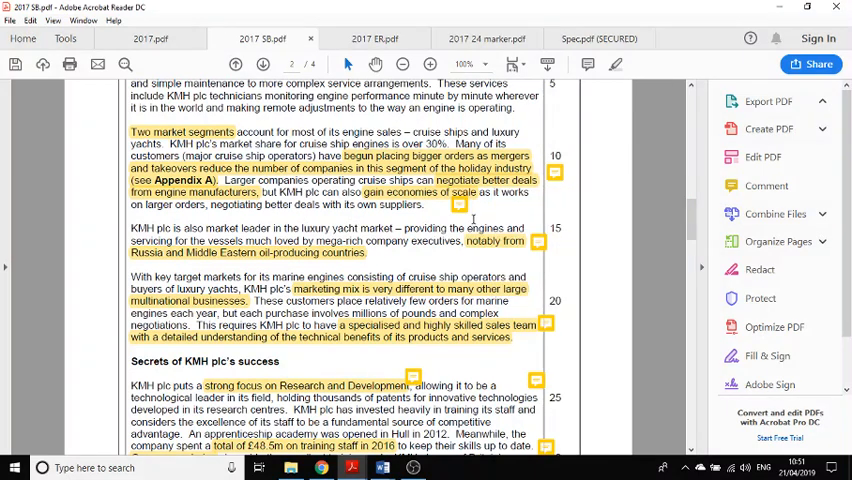
mouse_move(540, 240)
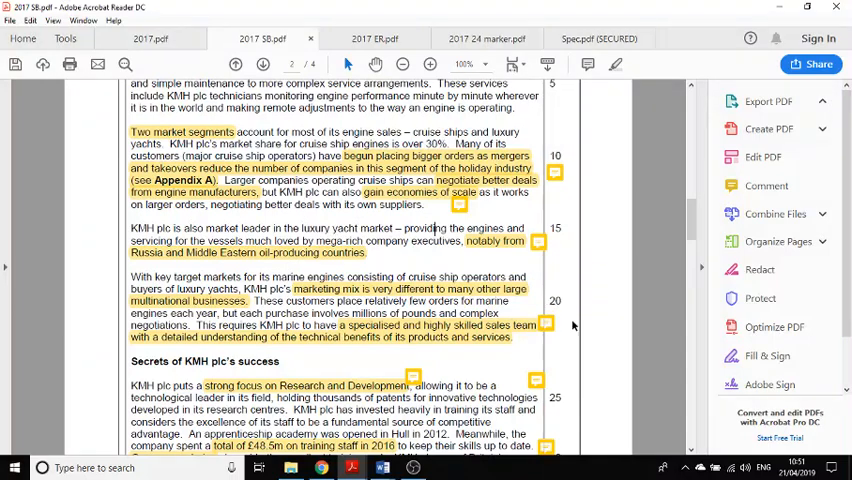
scroll("down", 3)
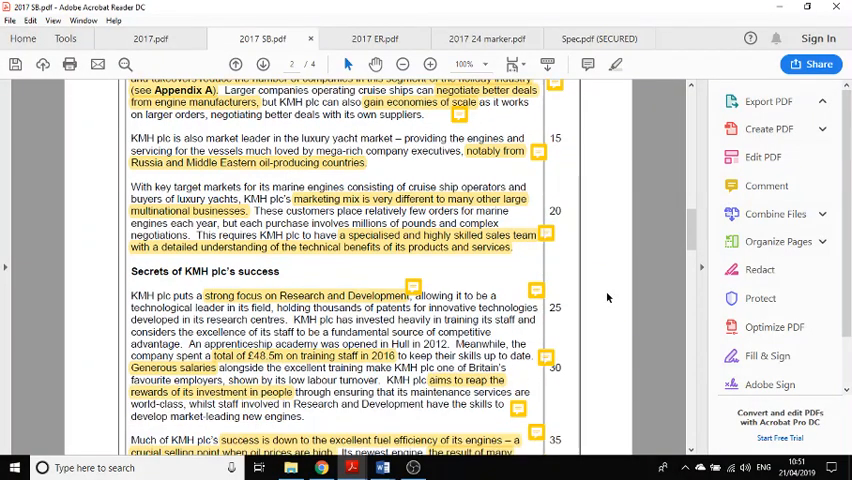
mouse_move(544, 232)
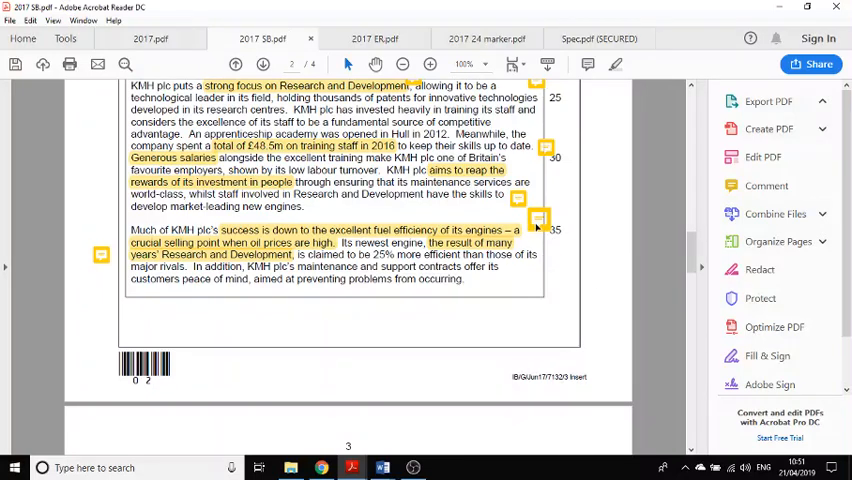
left_click(538, 218)
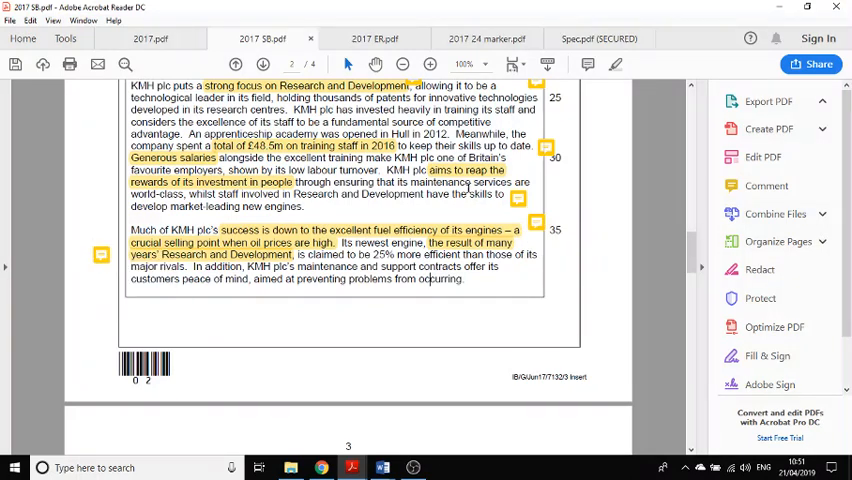
mouse_move(519, 197)
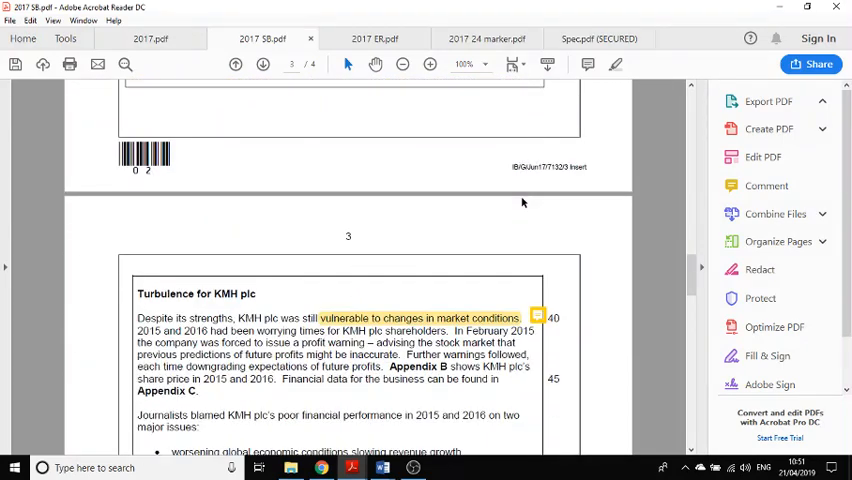
scroll("down", 3)
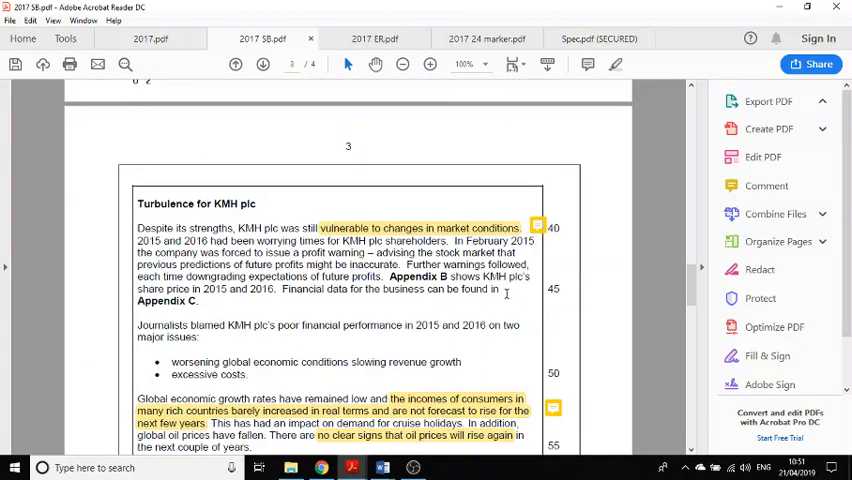
scroll("down", 3)
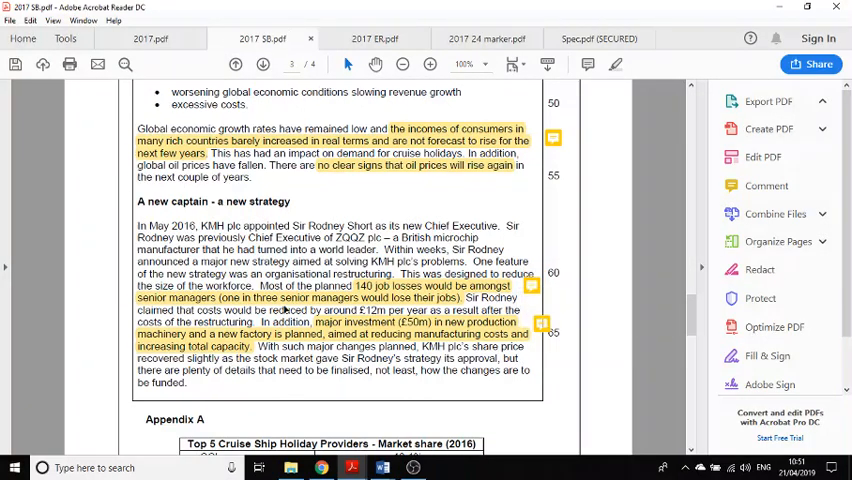
left_click(382, 38)
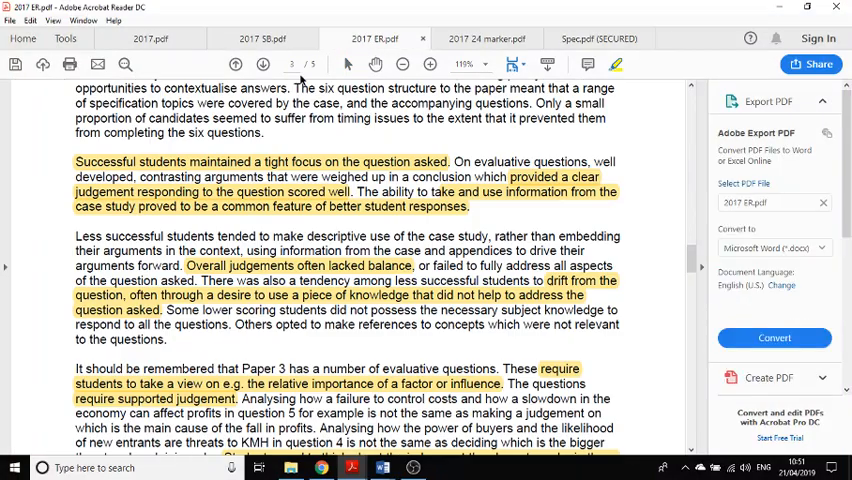
left_click(150, 38)
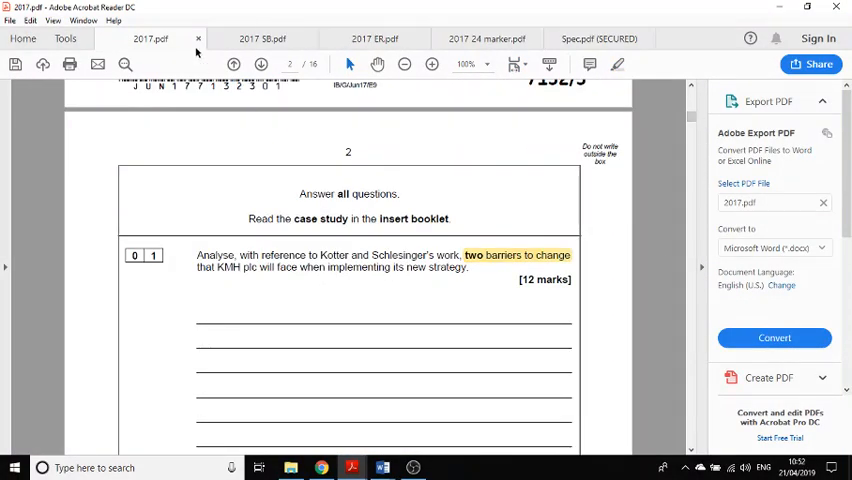
Step: Scroll the case study insert through Appendices A–C to the balance sheet and income statement
left_click(265, 40)
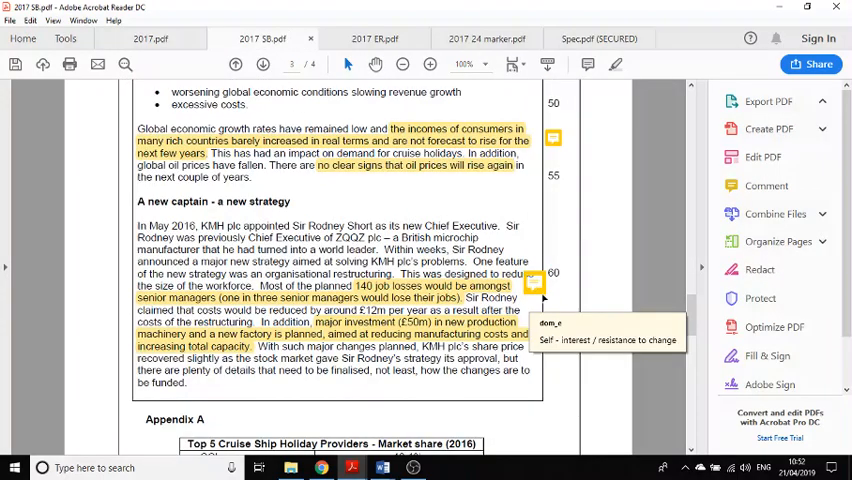
scroll("down", 3)
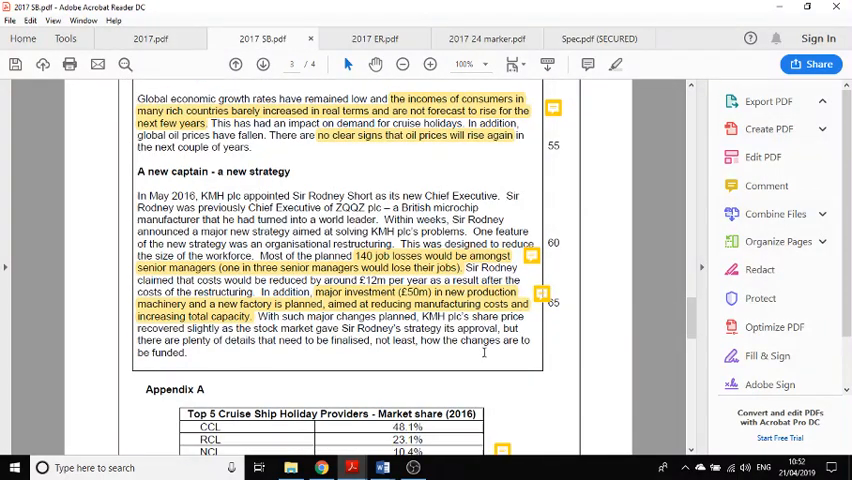
scroll("down", 3)
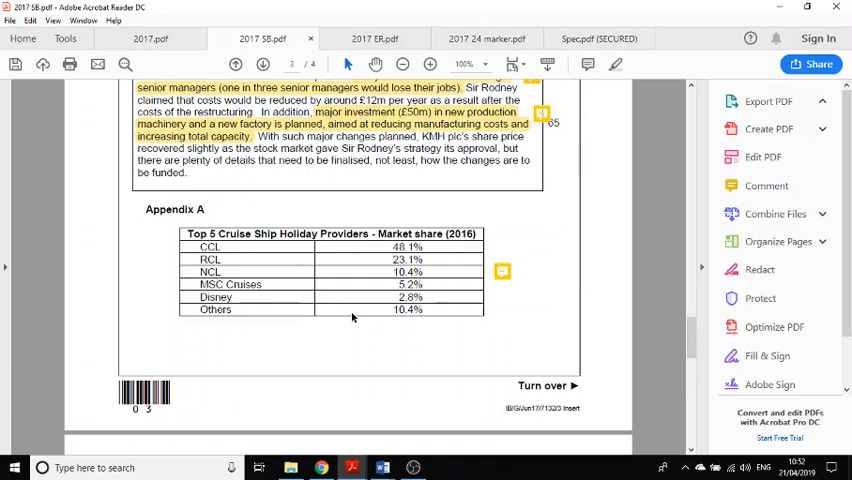
mouse_move(334, 284)
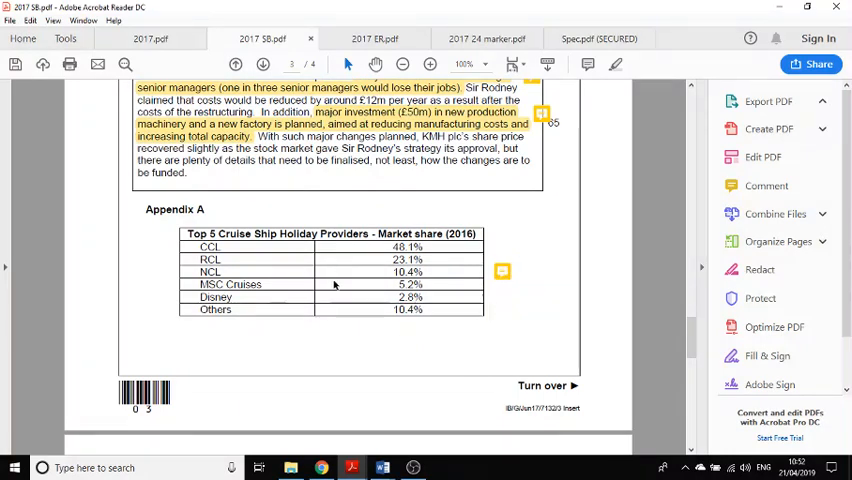
scroll("down", 3)
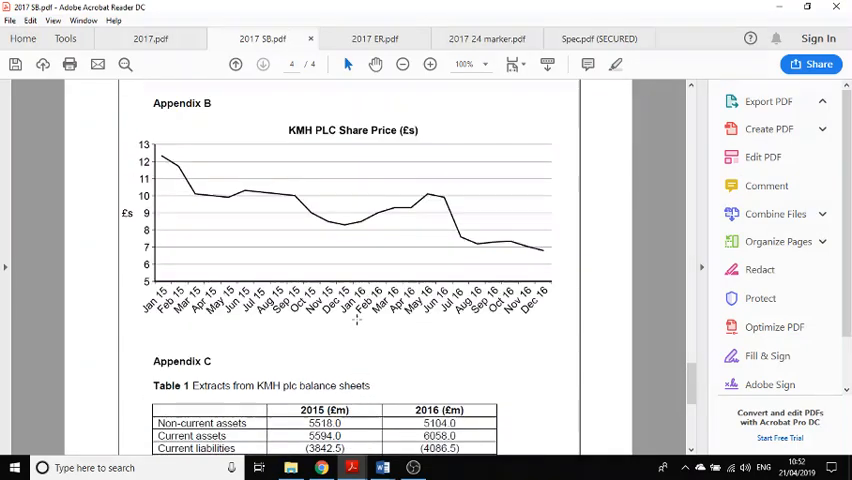
scroll("down", 3)
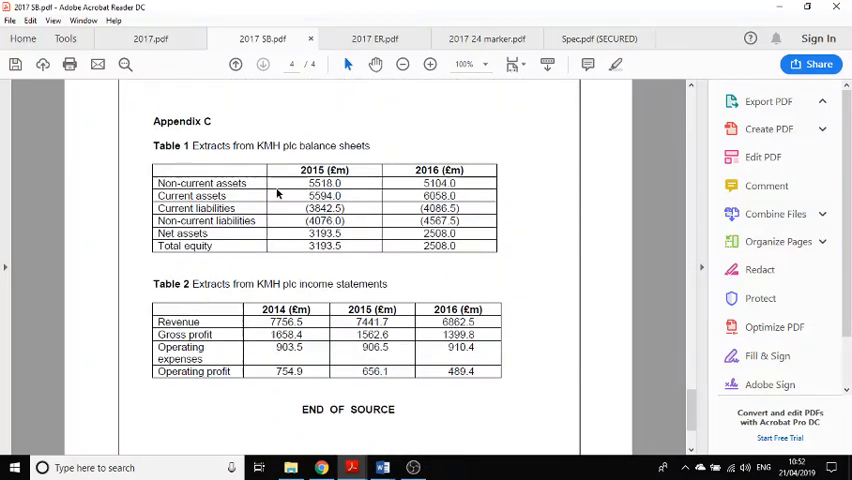
mouse_move(268, 220)
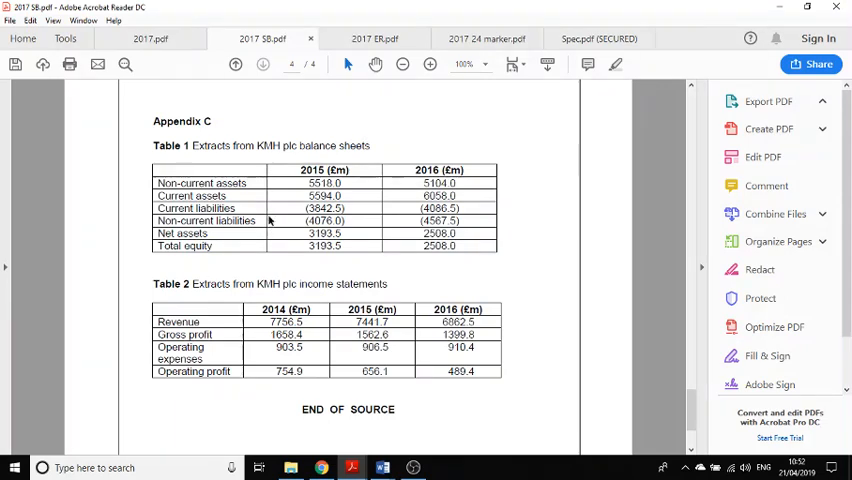
mouse_move(268, 205)
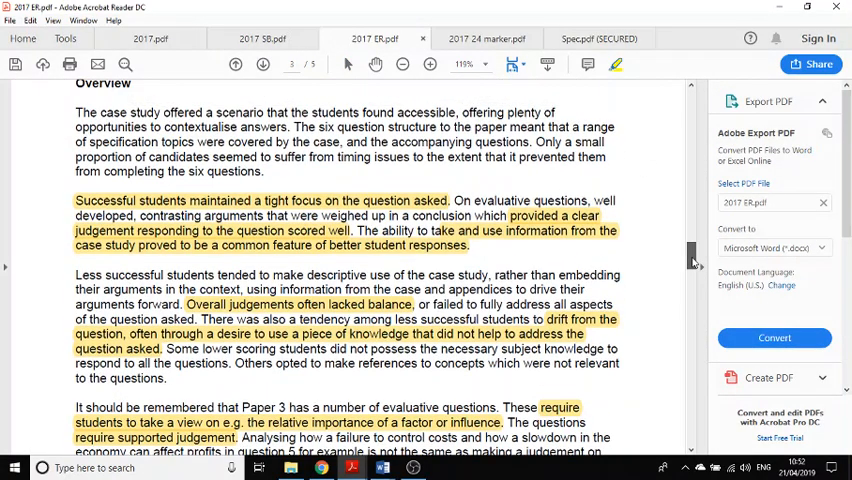
scroll("down", 3)
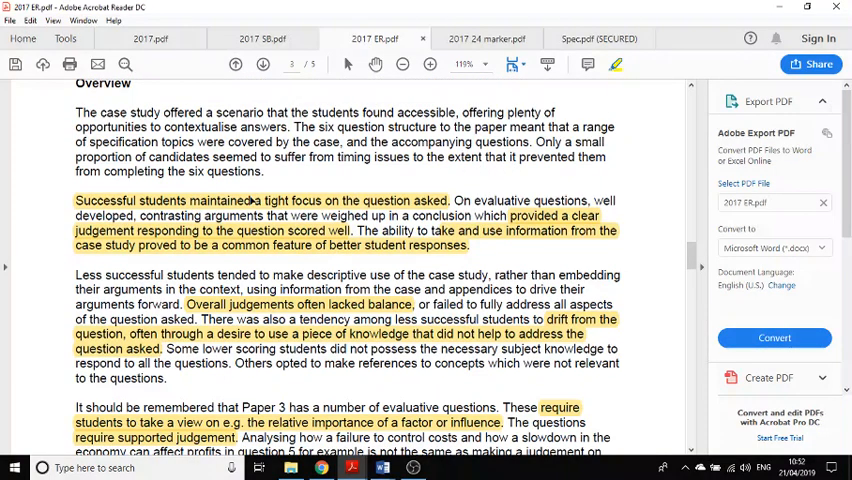
scroll("down", 3)
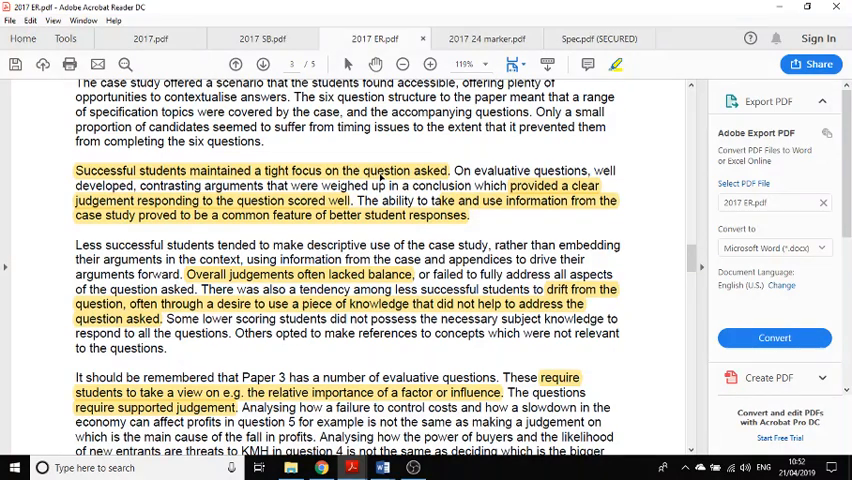
mouse_move(513, 253)
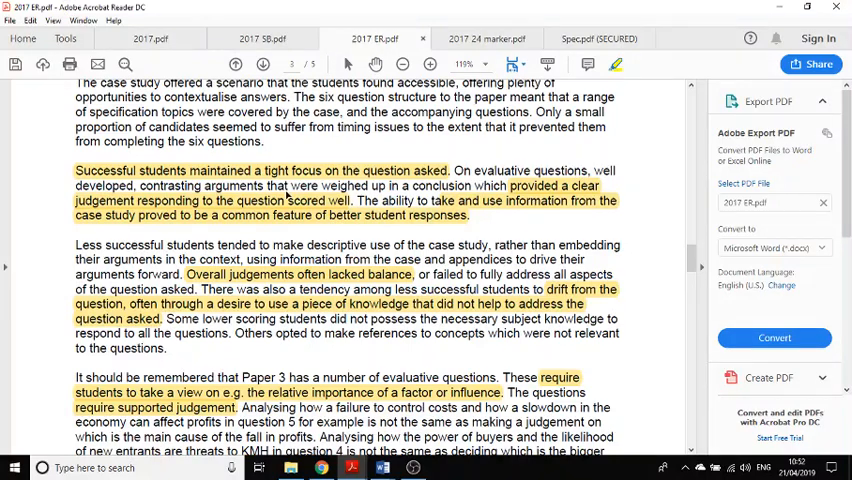
mouse_move(457, 198)
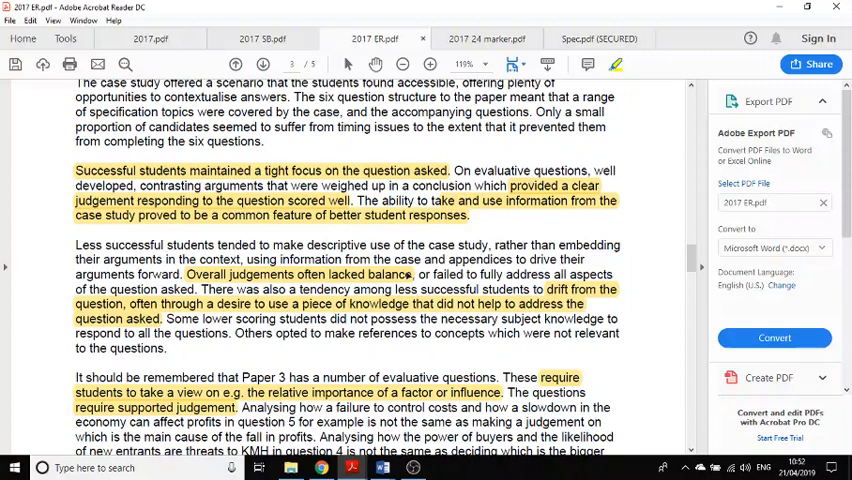
scroll("down", 3)
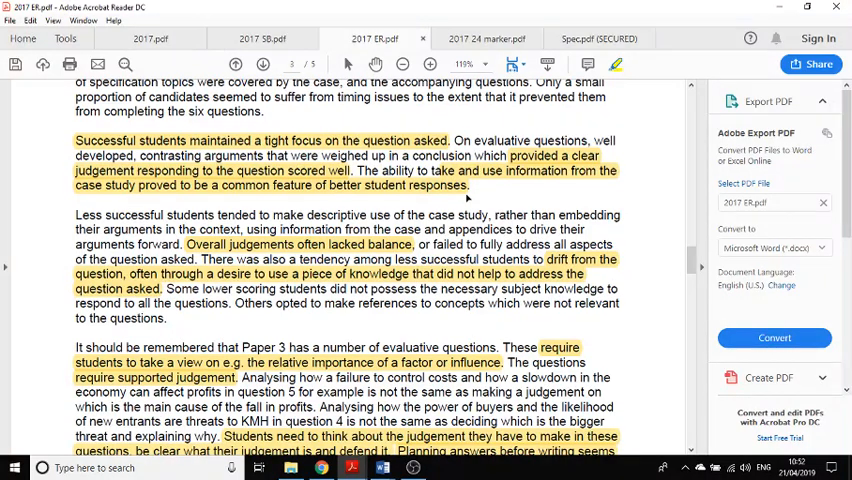
mouse_move(398, 186)
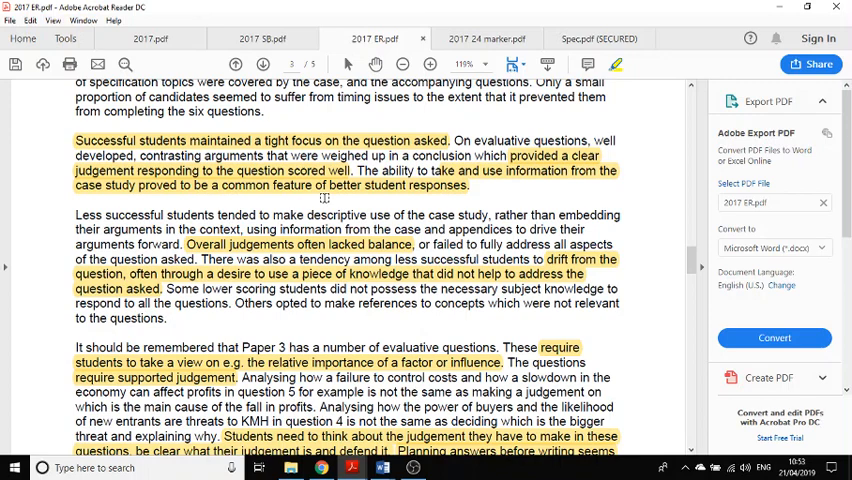
scroll("down", 3)
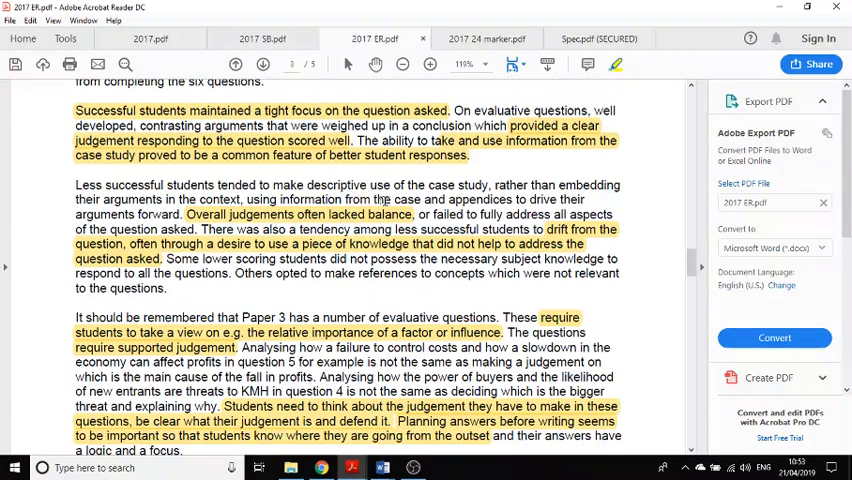
mouse_move(290, 216)
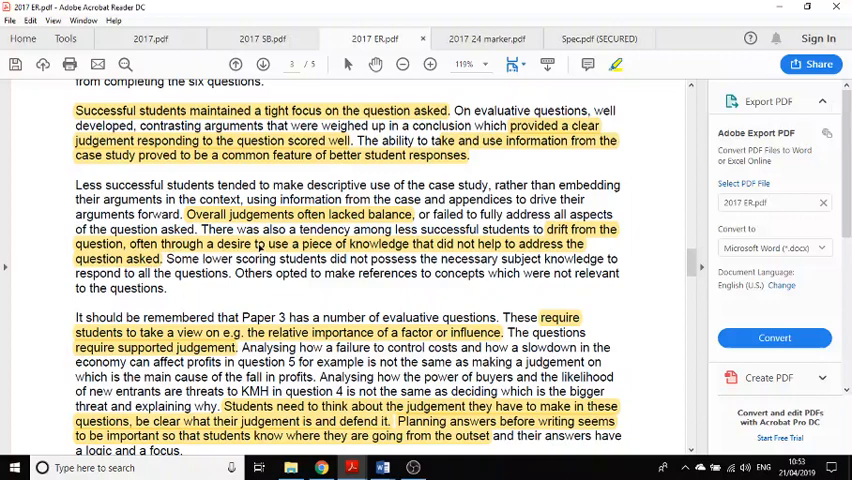
mouse_move(548, 256)
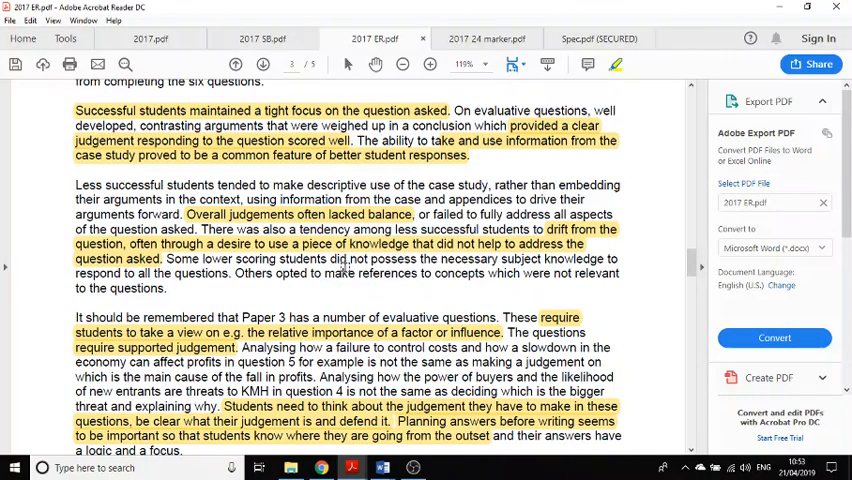
Step: Scroll the examiner's report to 'judgement on which is the main cause' and Question 1 commentary
scroll("down", 3)
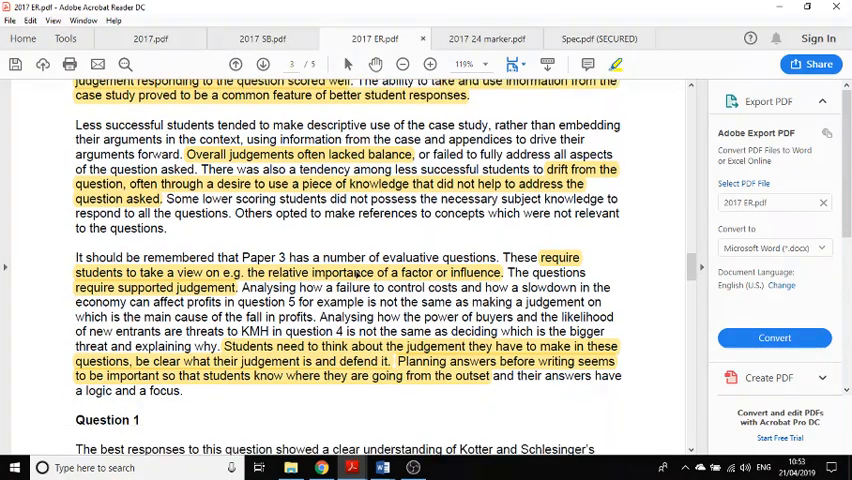
scroll("down", 3)
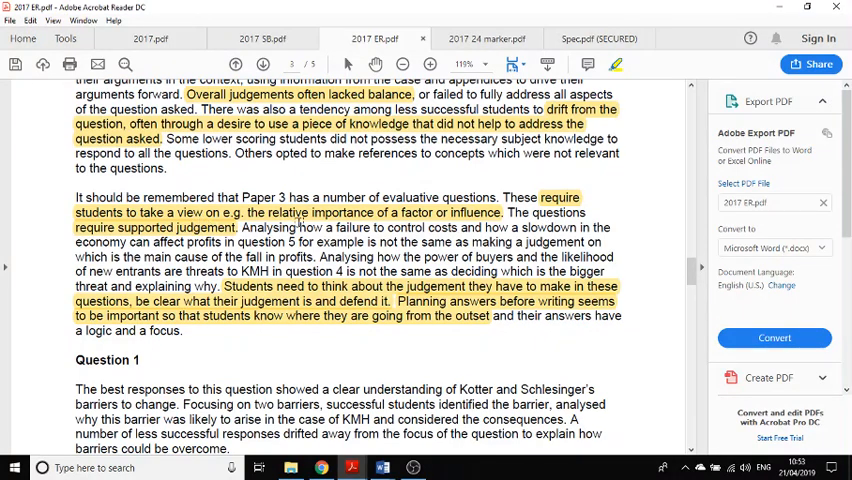
mouse_move(468, 227)
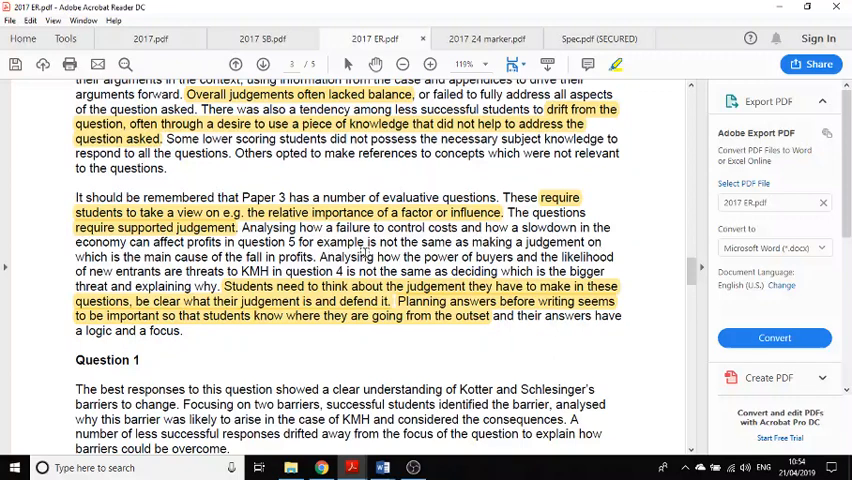
mouse_move(520, 250)
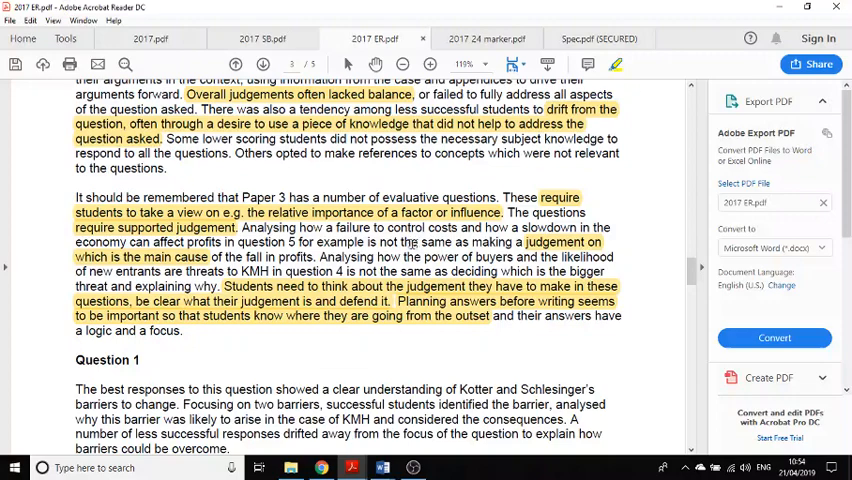
scroll("down", 3)
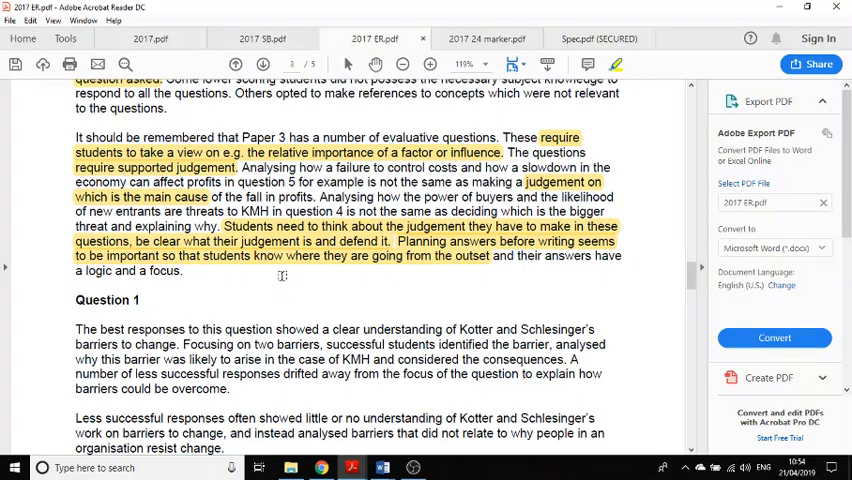
mouse_move(376, 241)
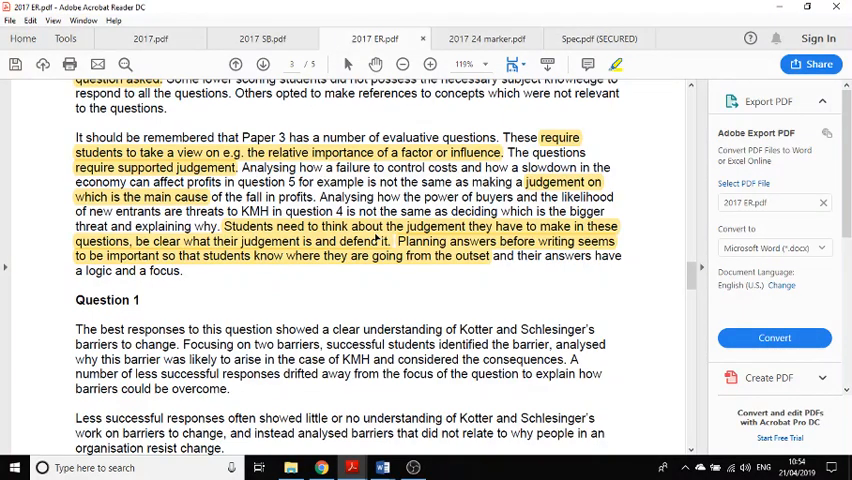
mouse_move(575, 240)
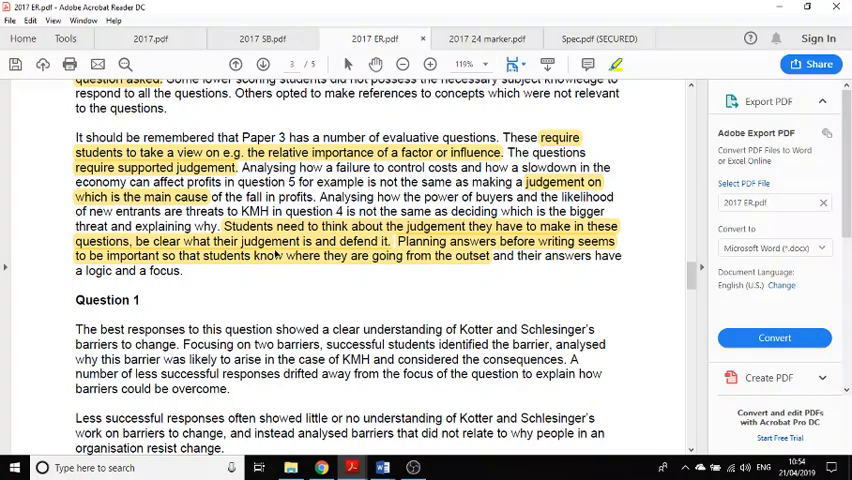
mouse_move(364, 256)
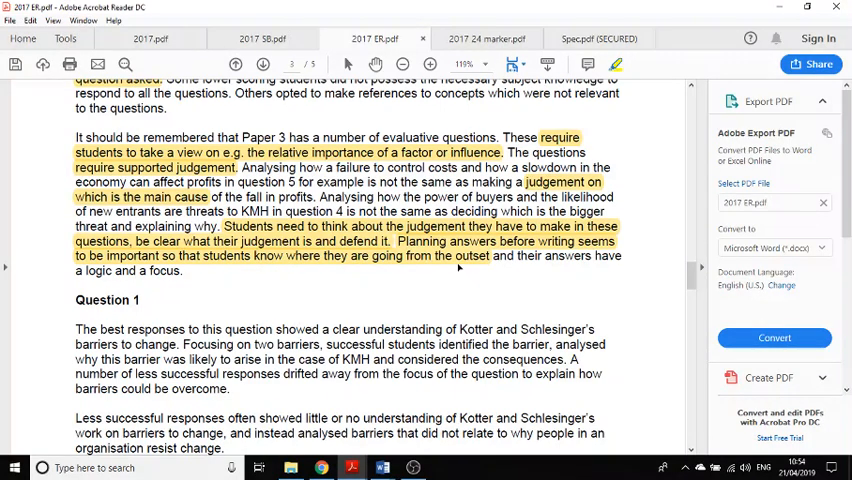
mouse_move(448, 270)
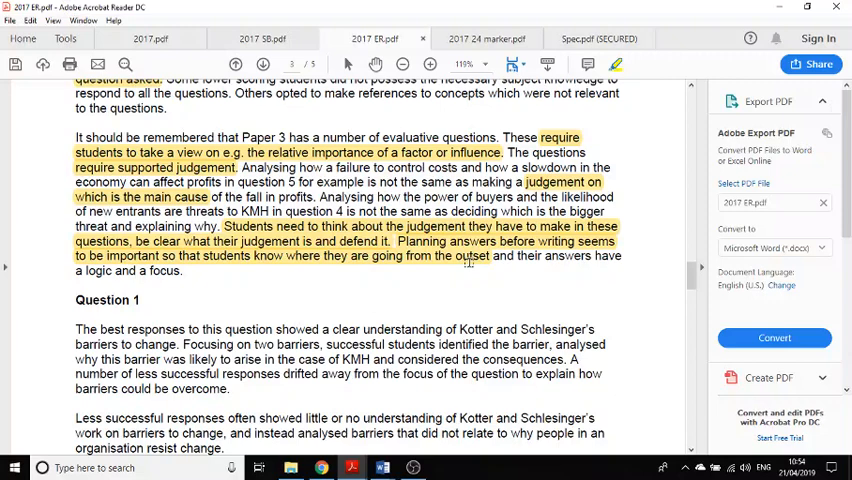
mouse_move(475, 264)
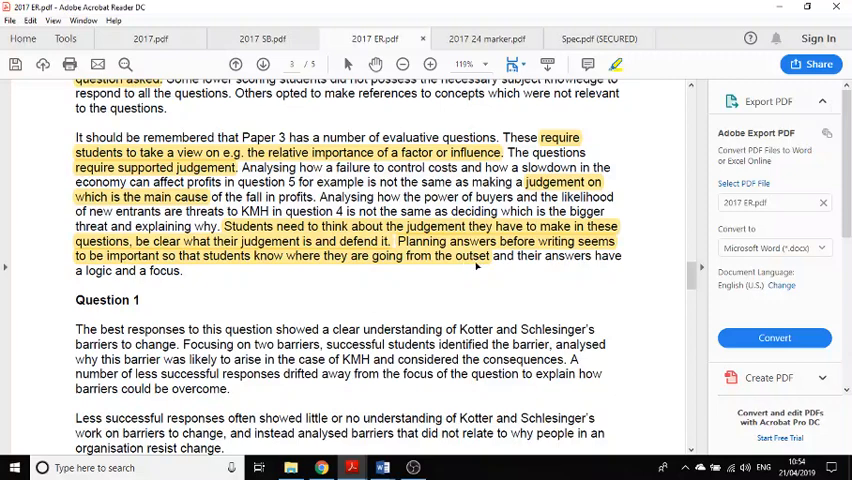